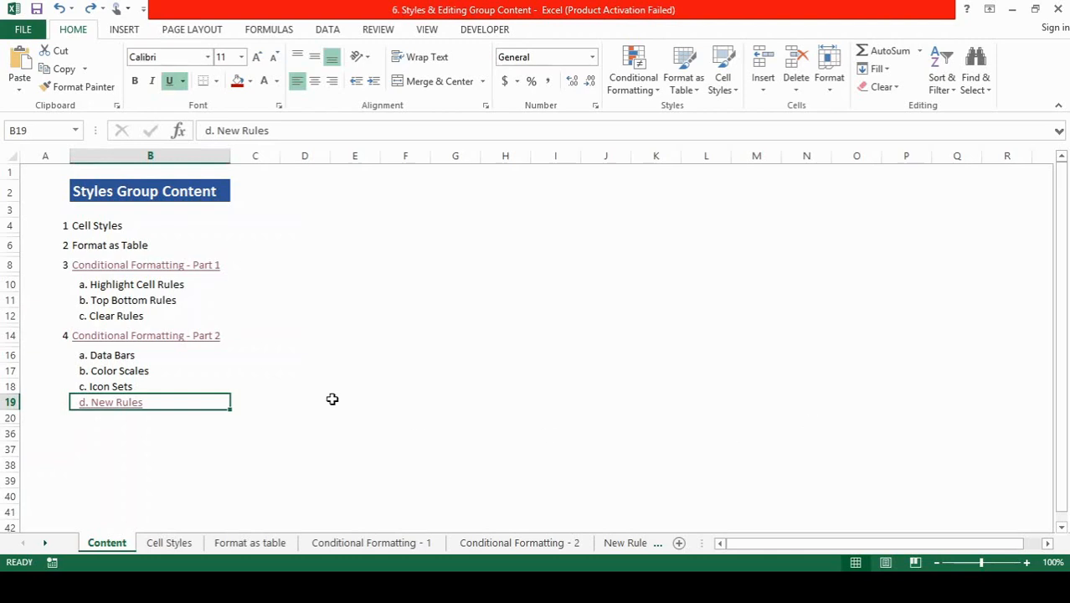
mouse_move(110, 406)
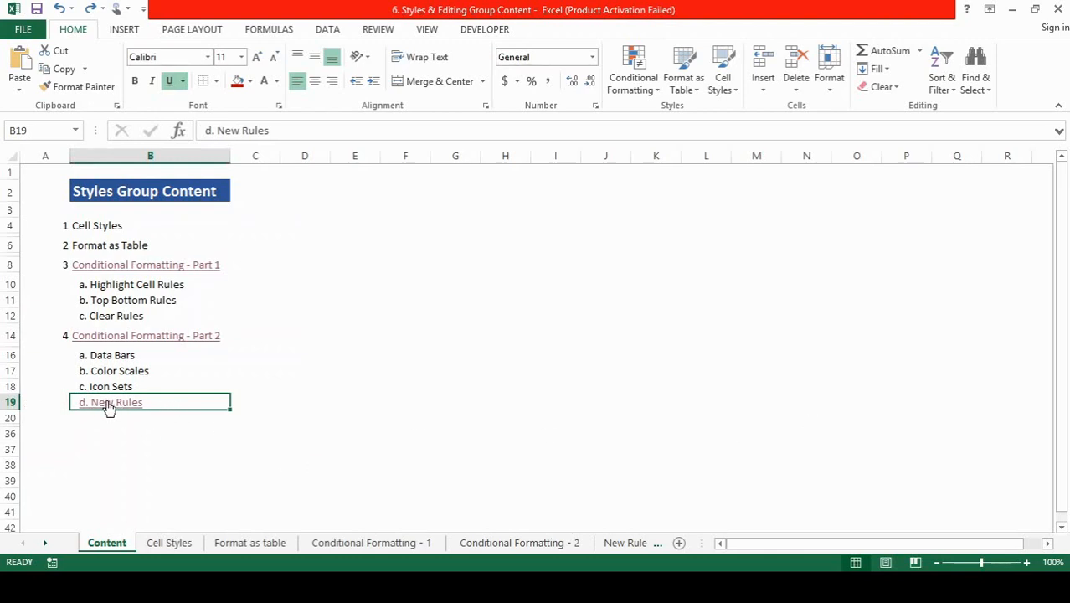
mouse_move(110, 408)
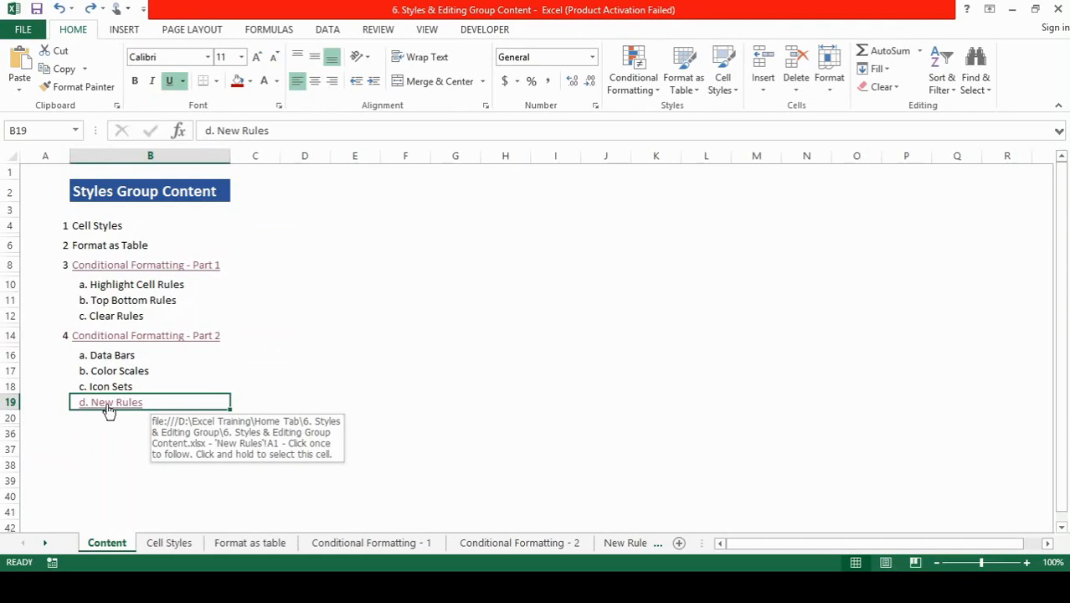
- Go to the New Rules sheet and preview, then close, the New Formatting Rule dialog
left_click(110, 402)
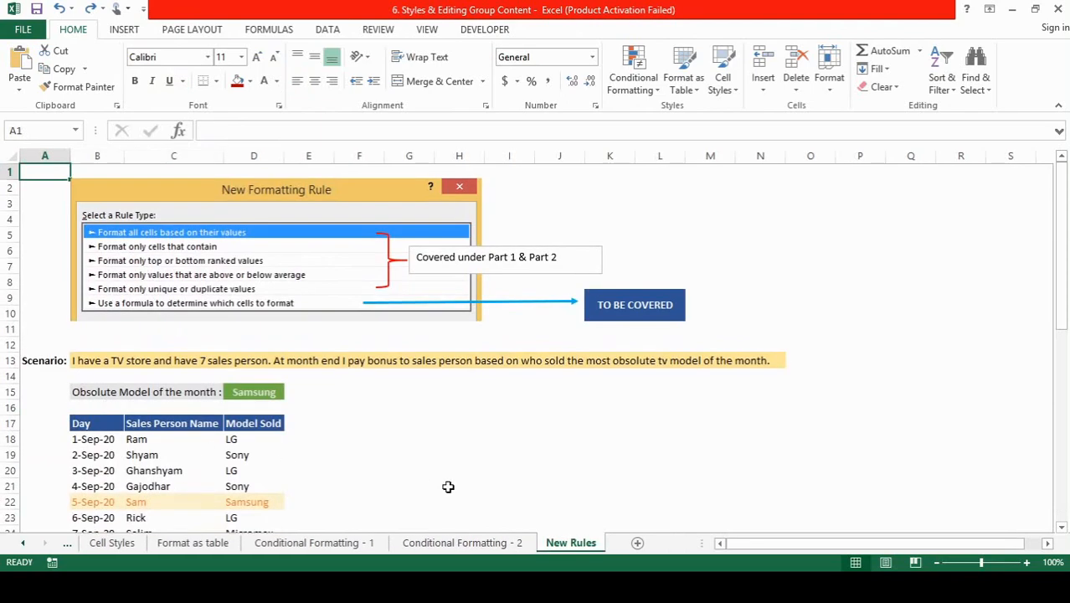
mouse_move(452, 475)
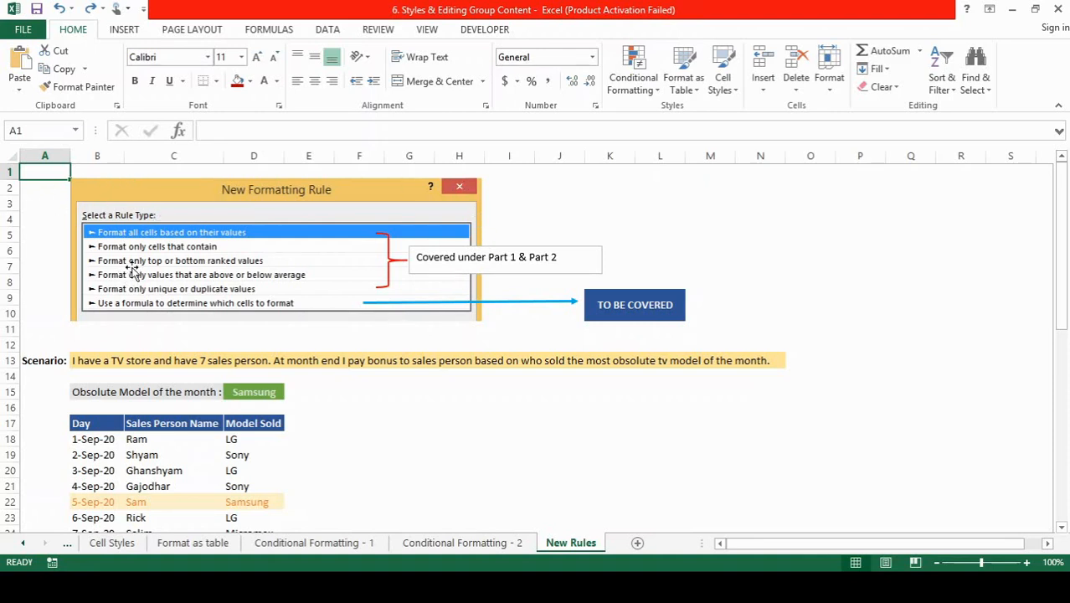
mouse_move(337, 201)
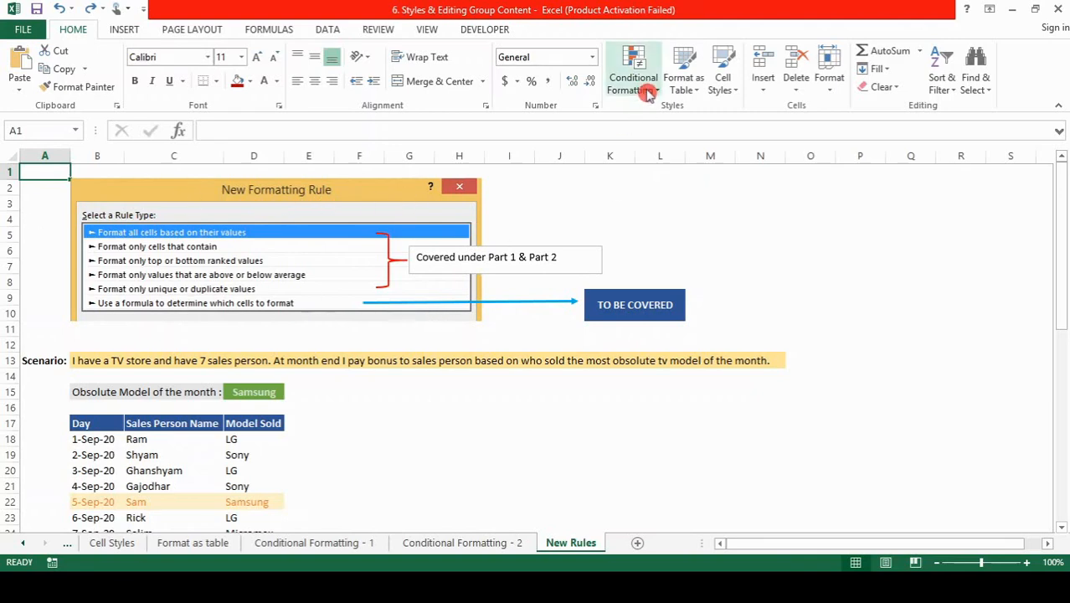
left_click(633, 75)
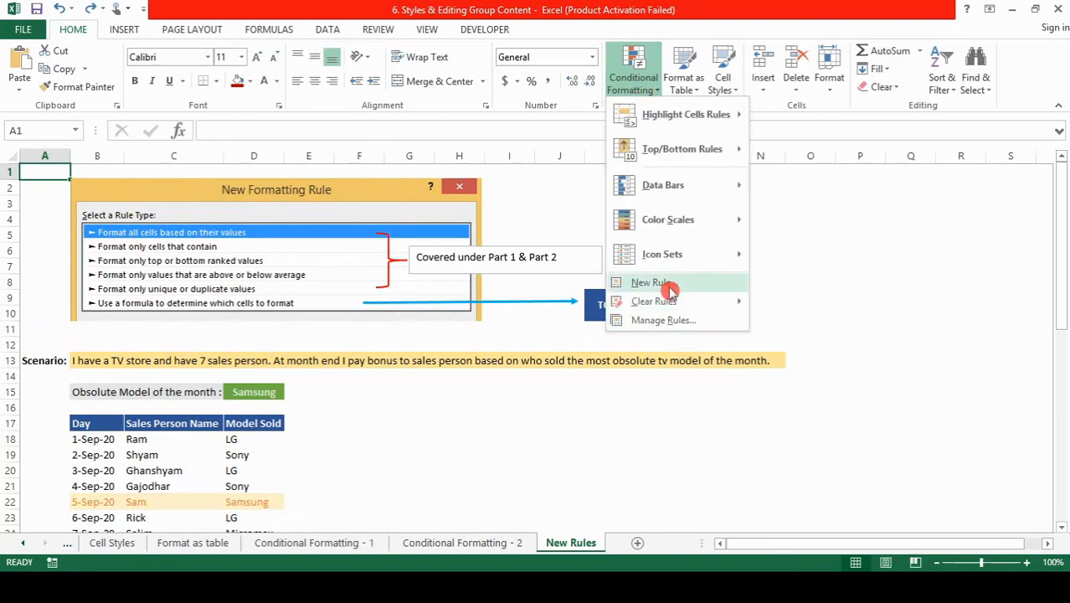
left_click(652, 282)
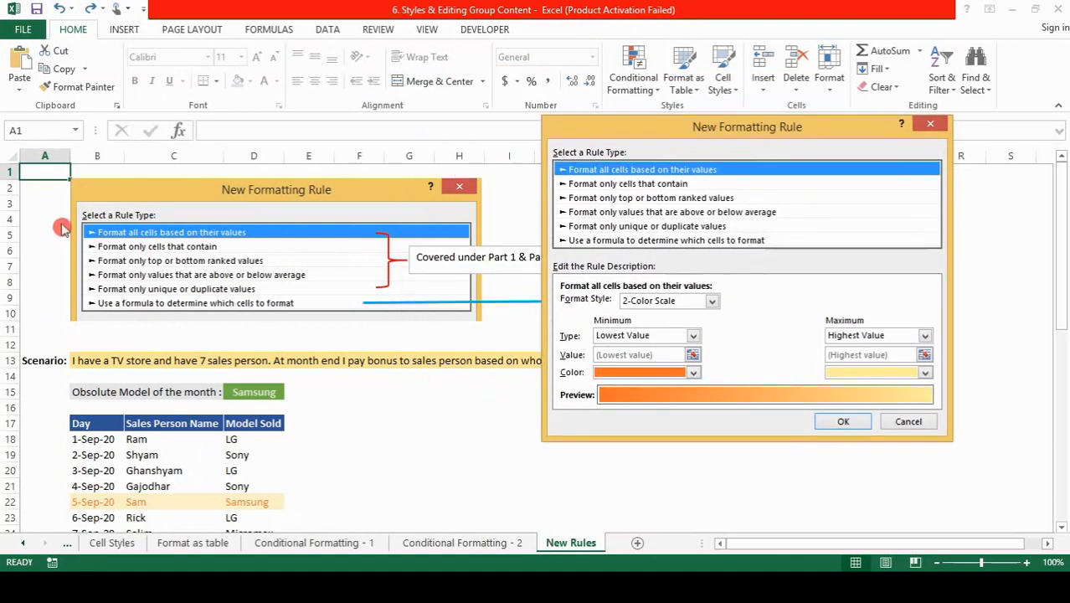
mouse_move(721, 133)
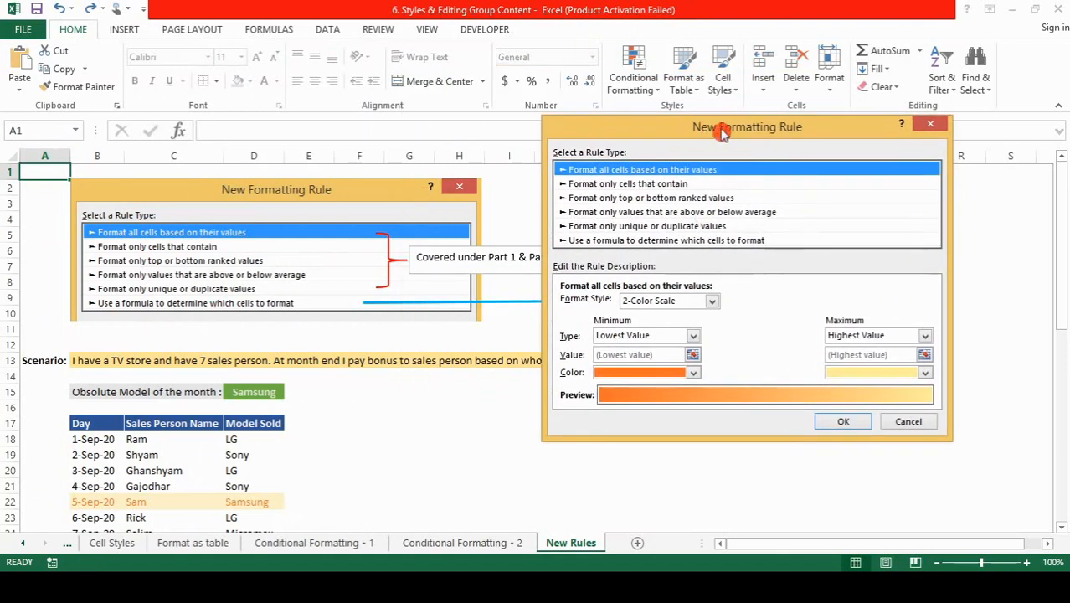
left_click_drag(747, 127, 838, 147)
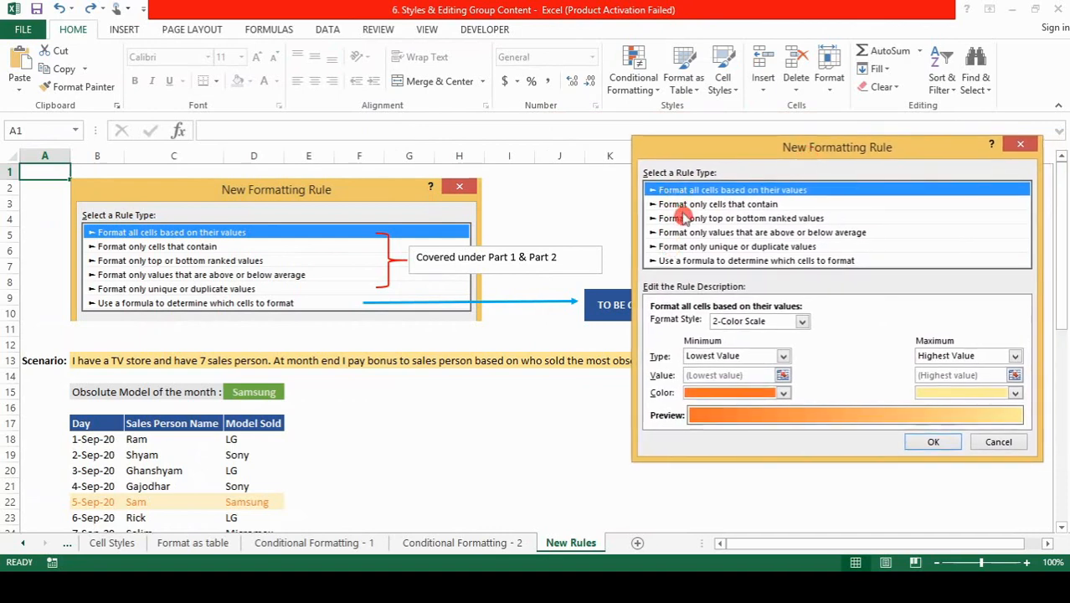
mouse_move(560, 268)
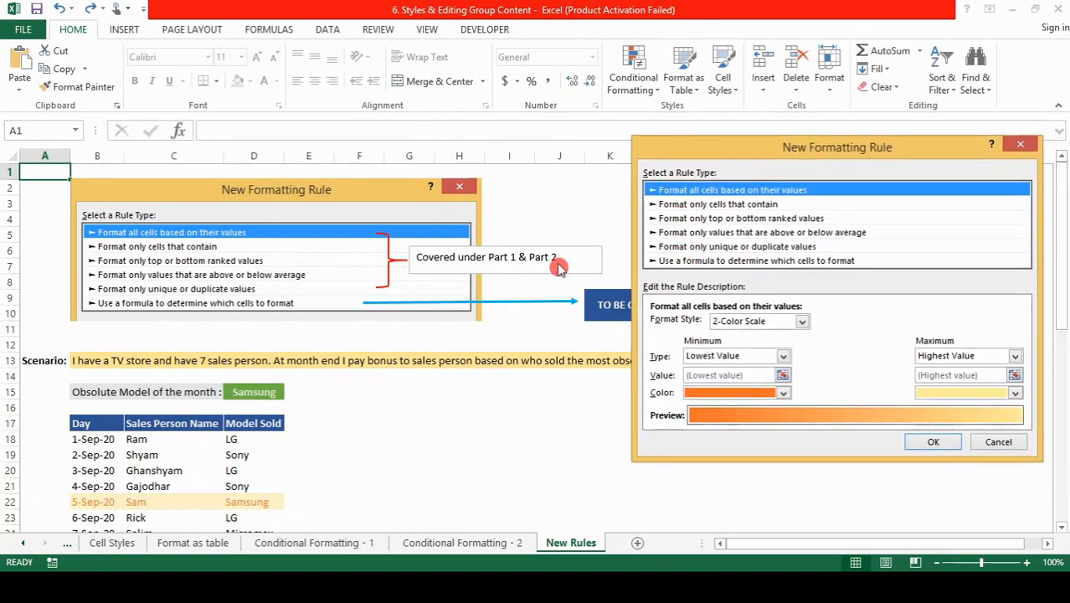
mouse_move(535, 275)
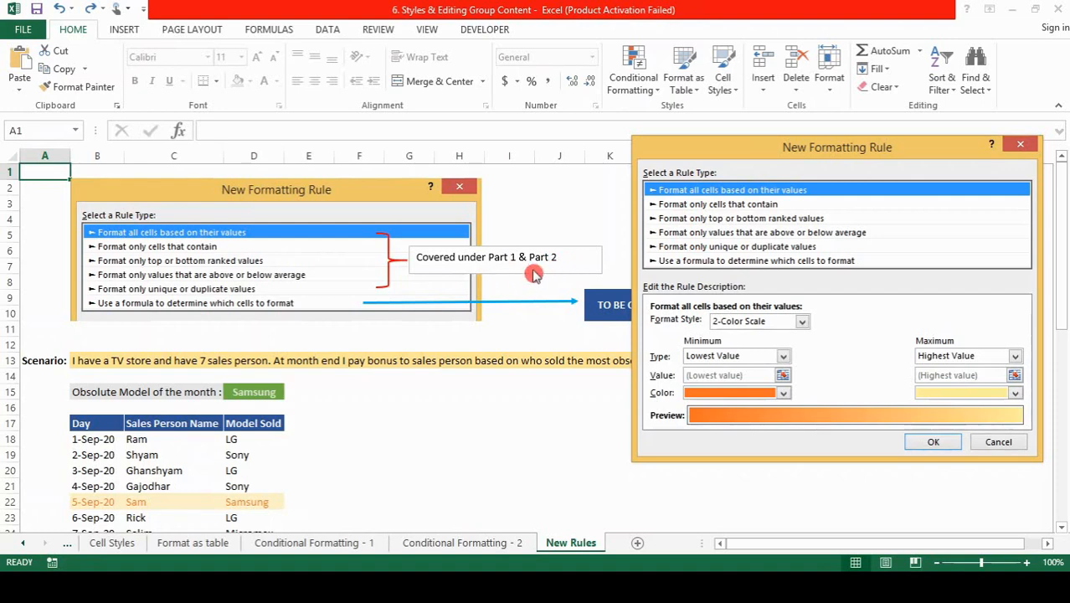
mouse_move(794, 266)
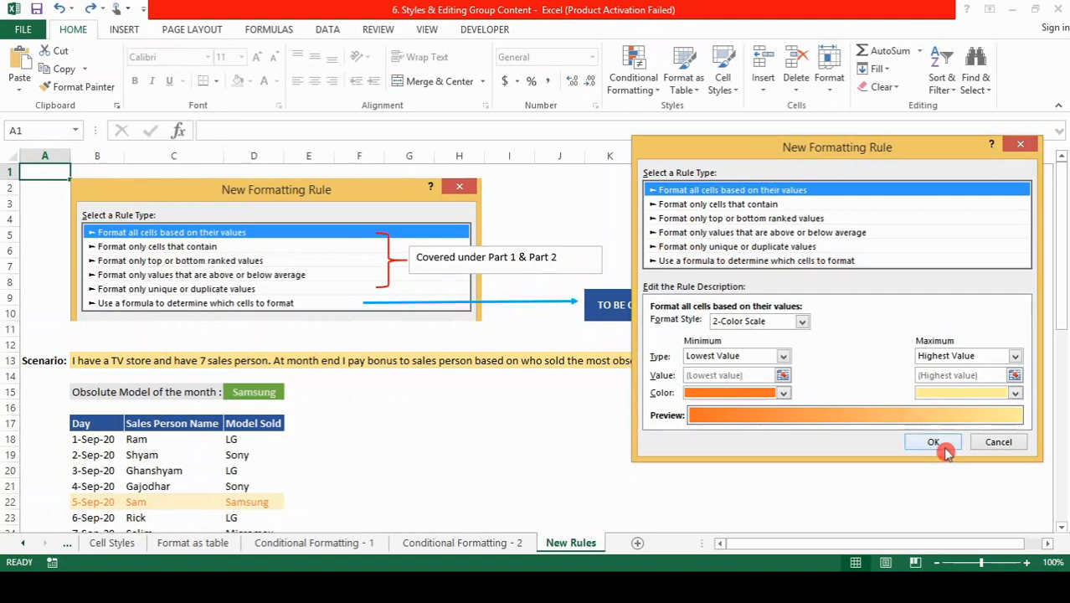
left_click(933, 442)
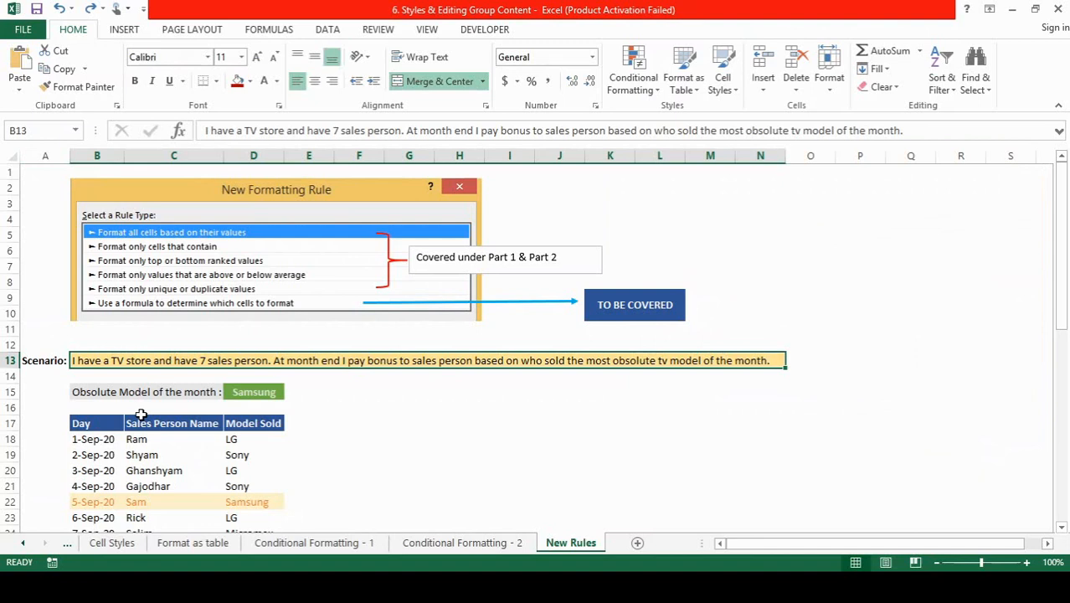
mouse_move(281, 372)
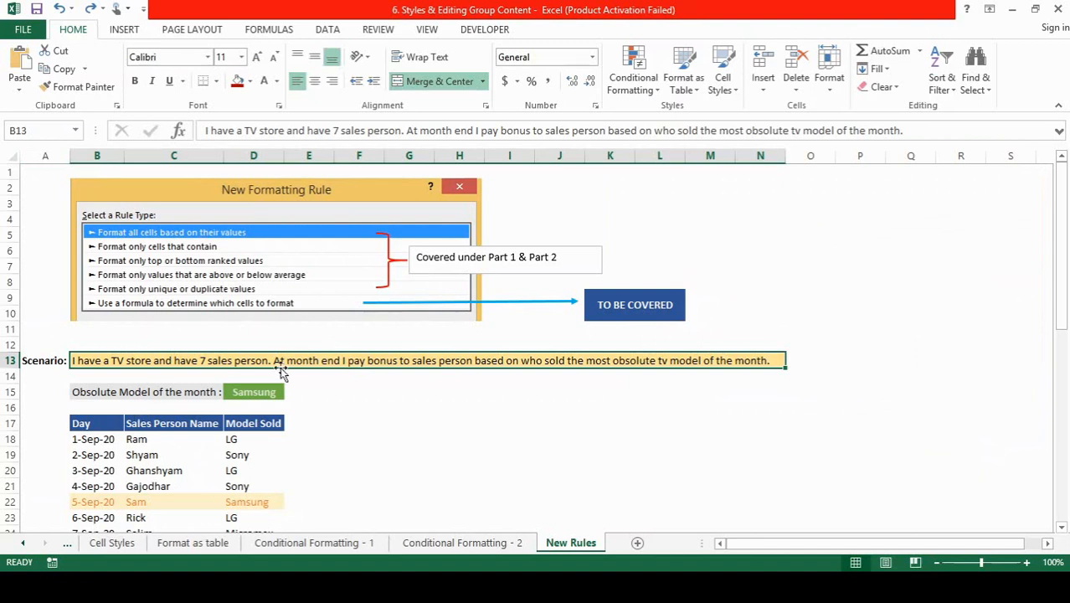
mouse_move(368, 377)
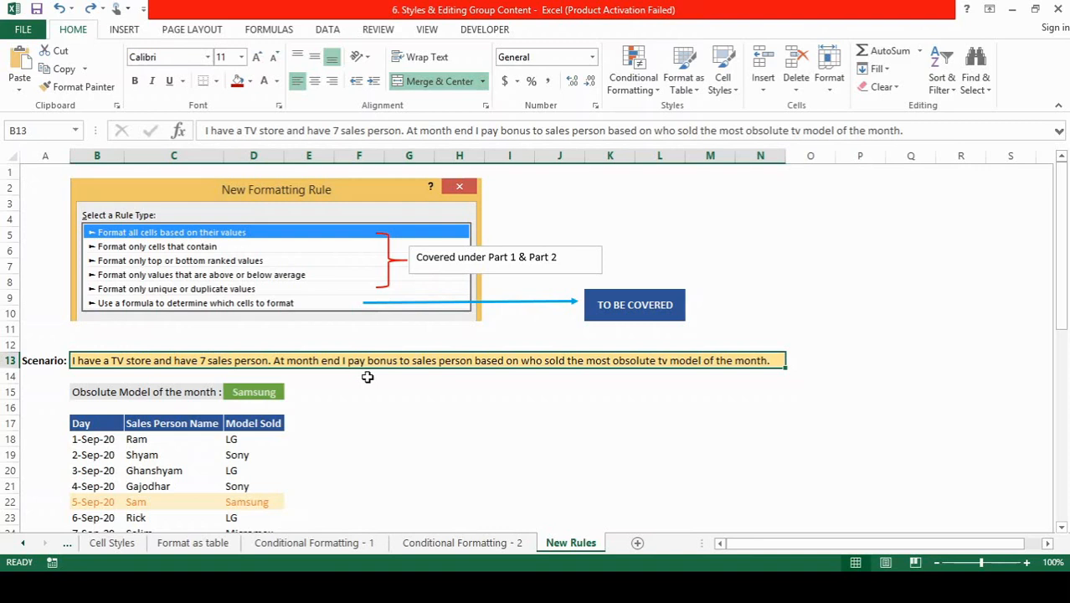
left_click(97, 391)
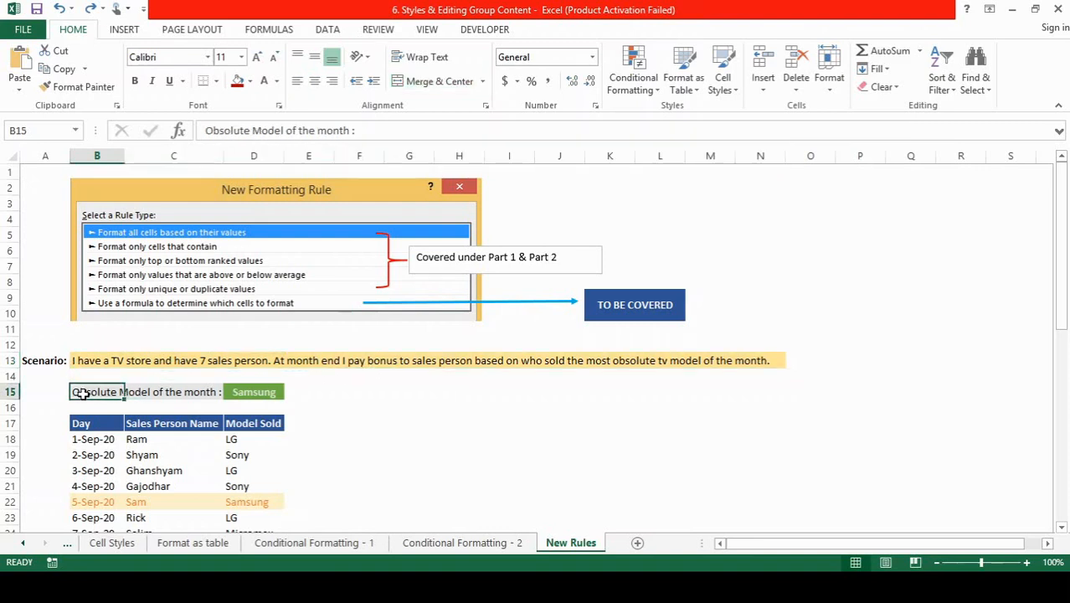
left_click(254, 391)
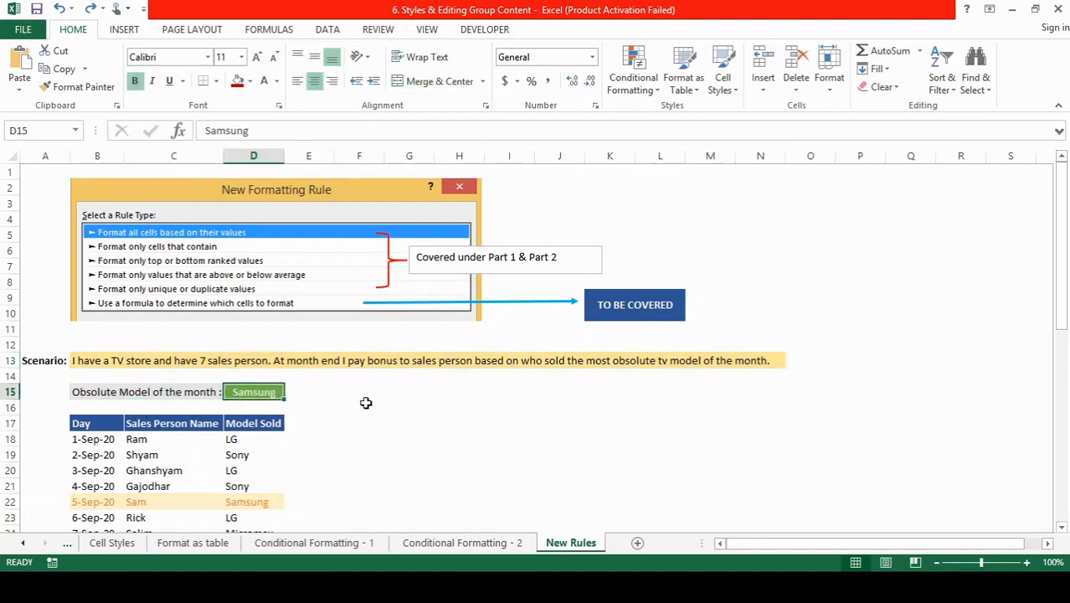
mouse_move(298, 411)
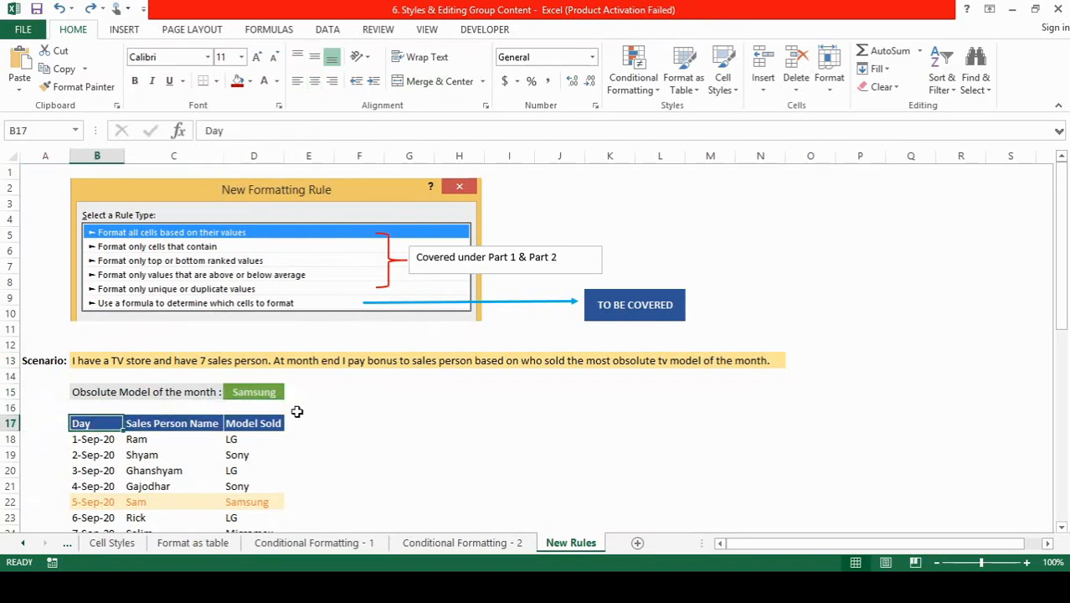
left_click(93, 439)
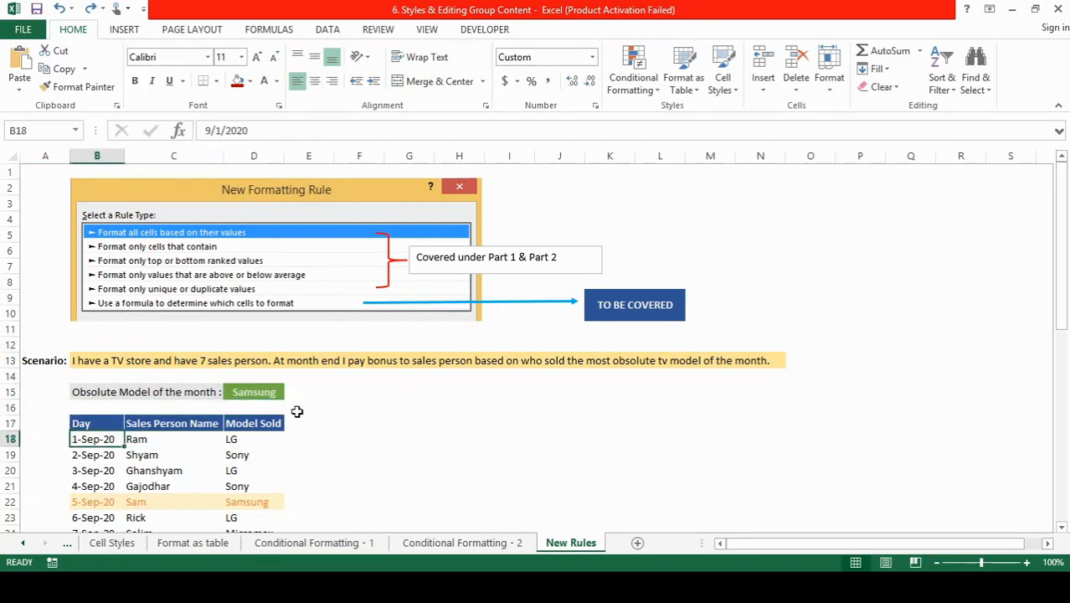
left_click(173, 423)
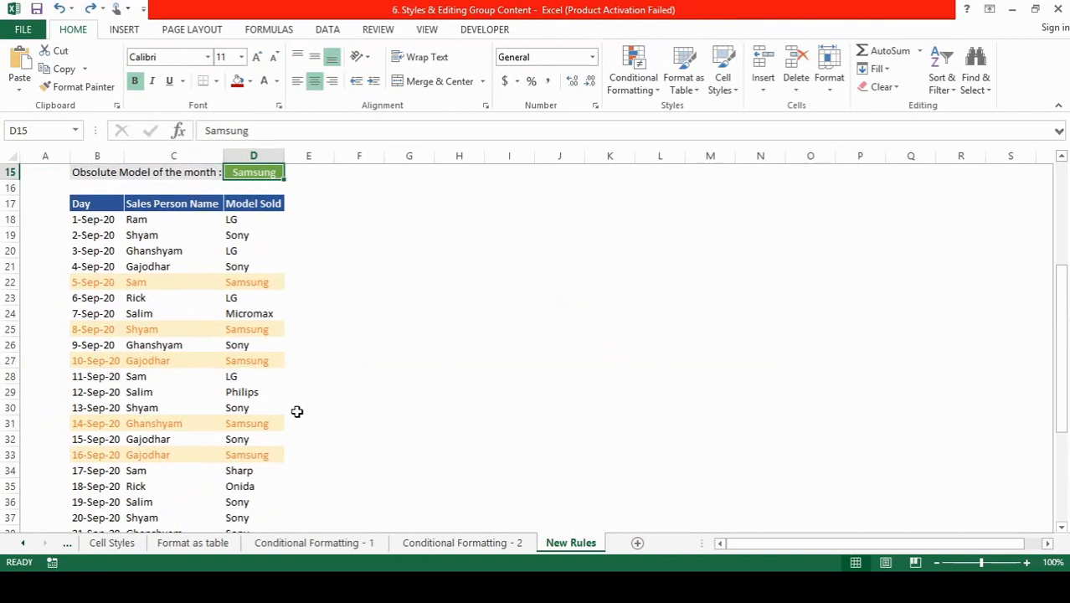
mouse_move(287, 183)
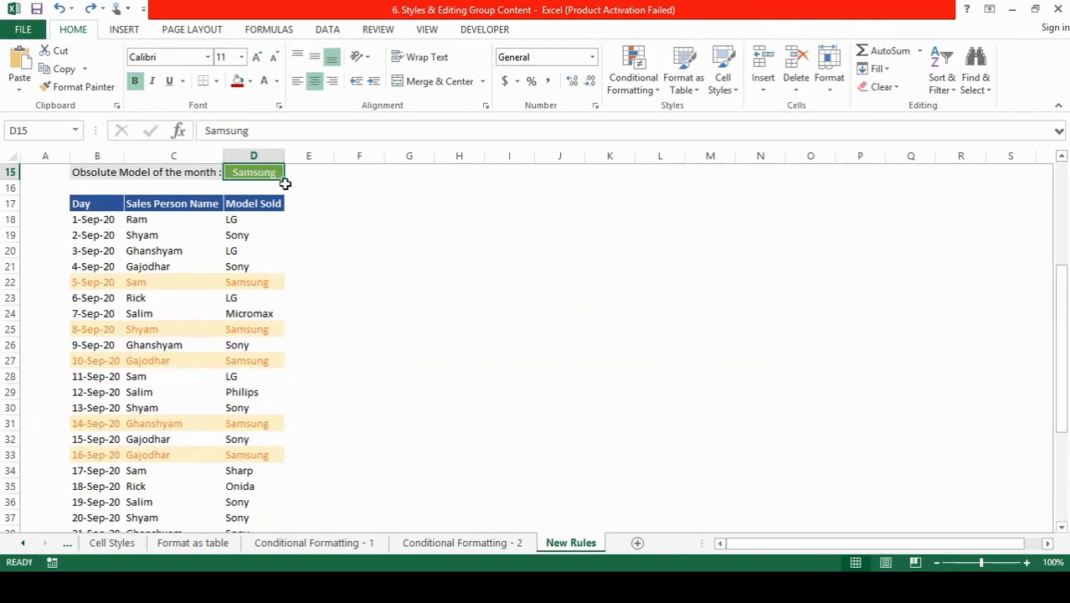
type("Son")
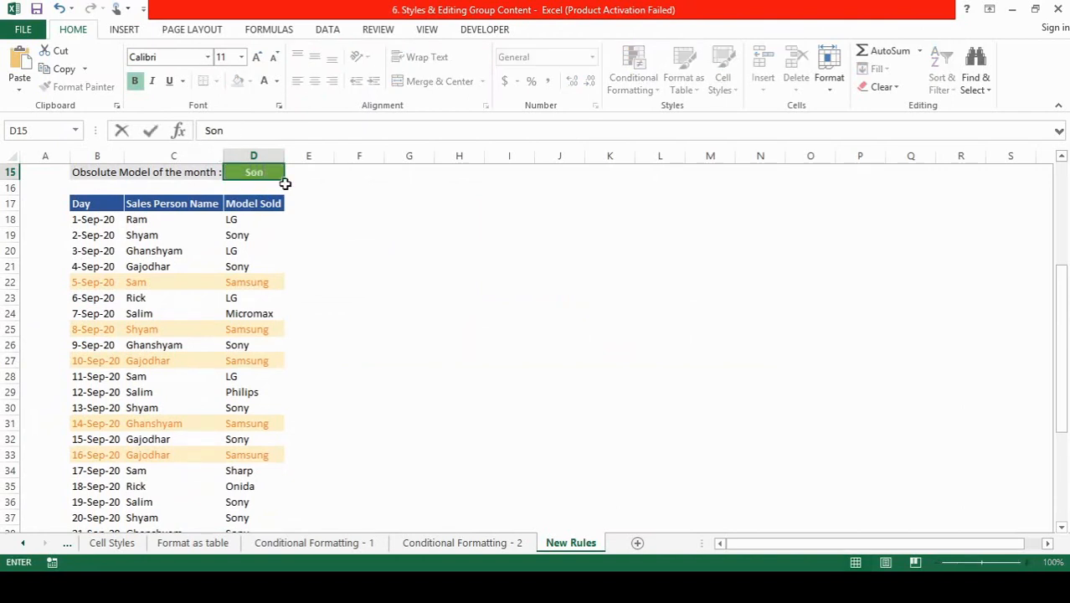
key("Return")
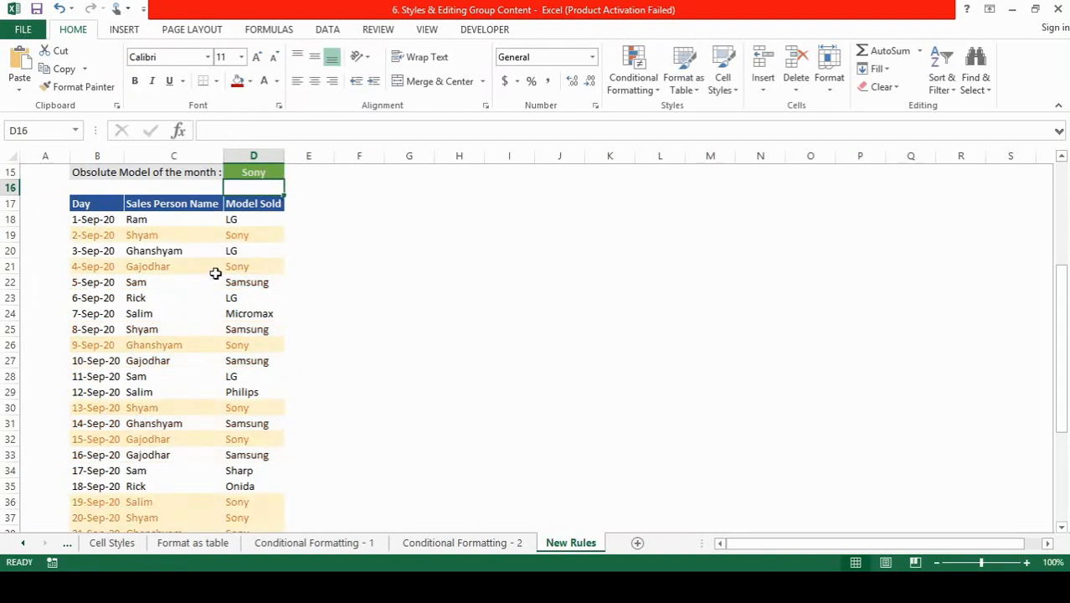
mouse_move(24, 244)
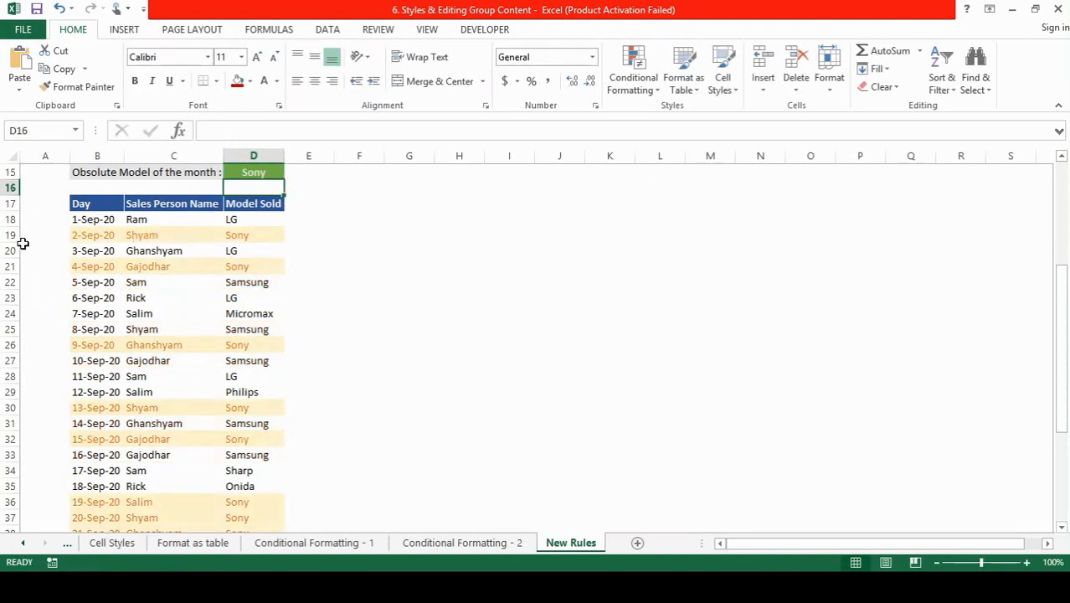
mouse_move(219, 258)
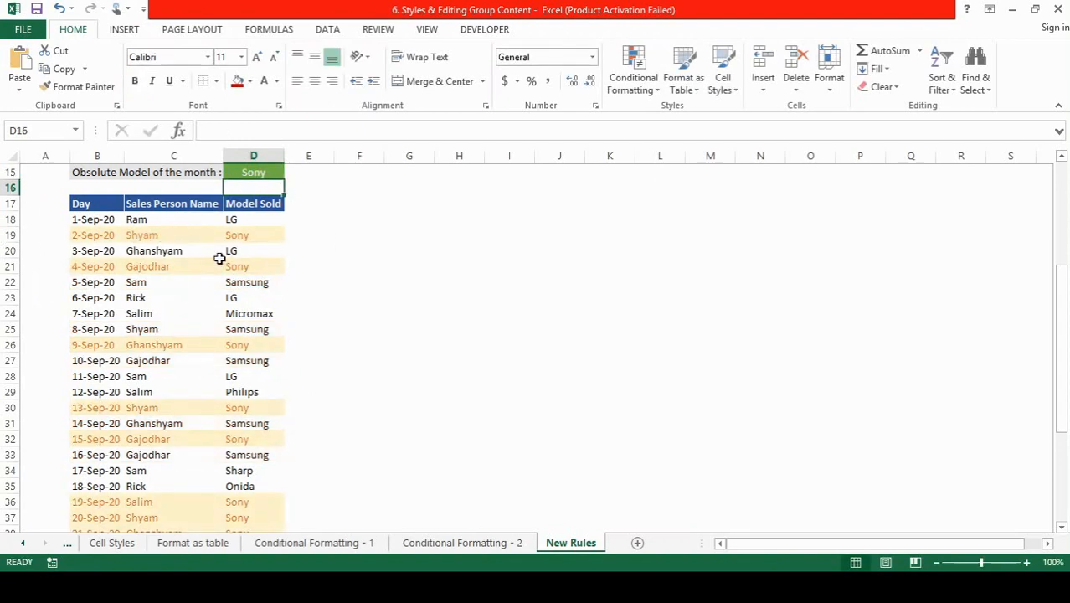
left_click(252, 171)
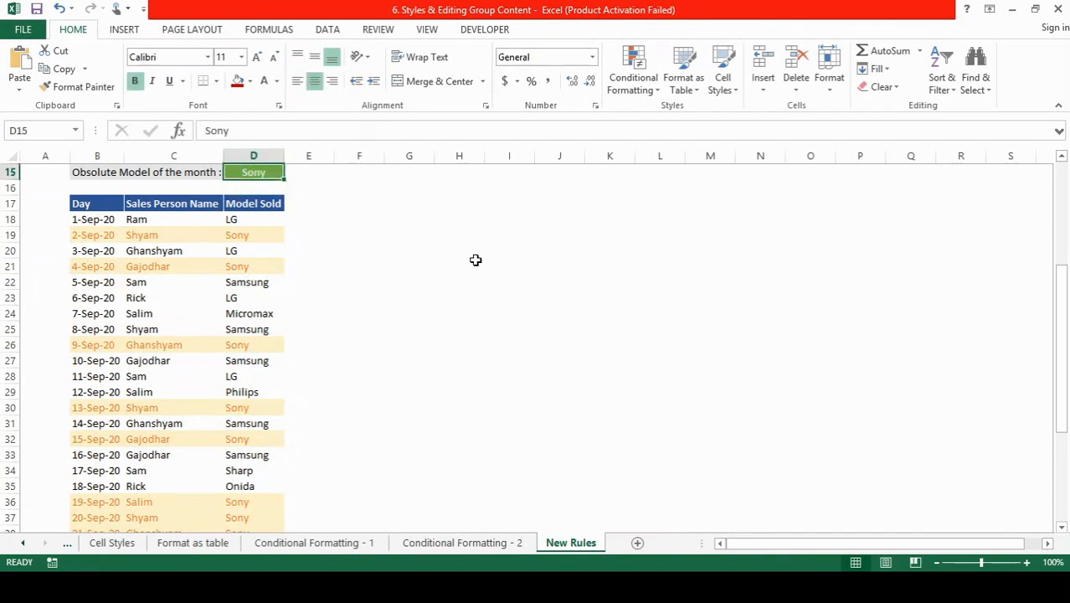
type("Samsung")
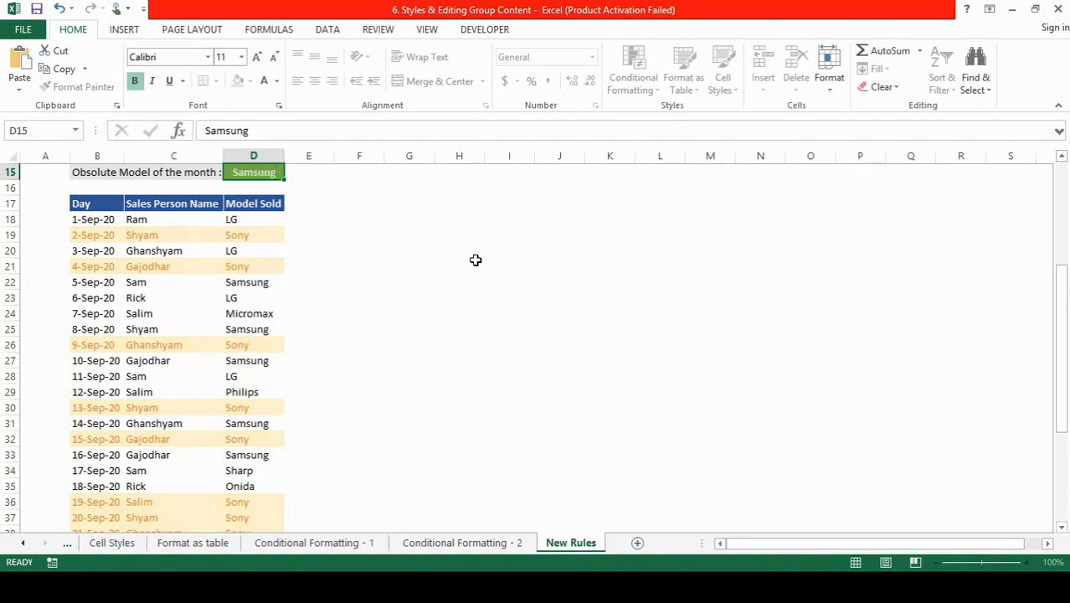
left_click(253, 344)
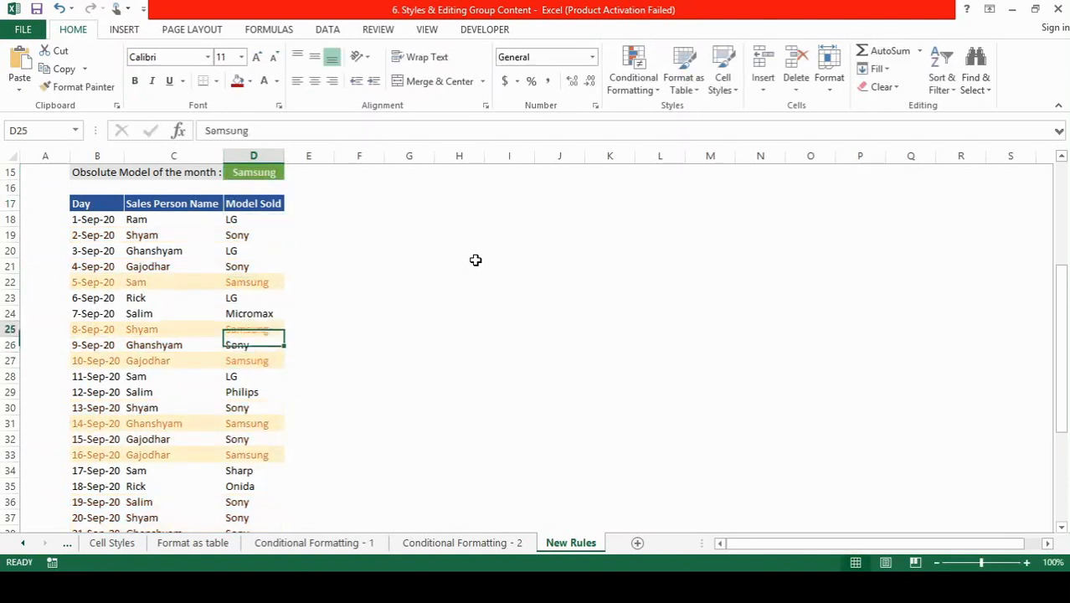
left_click(174, 298)
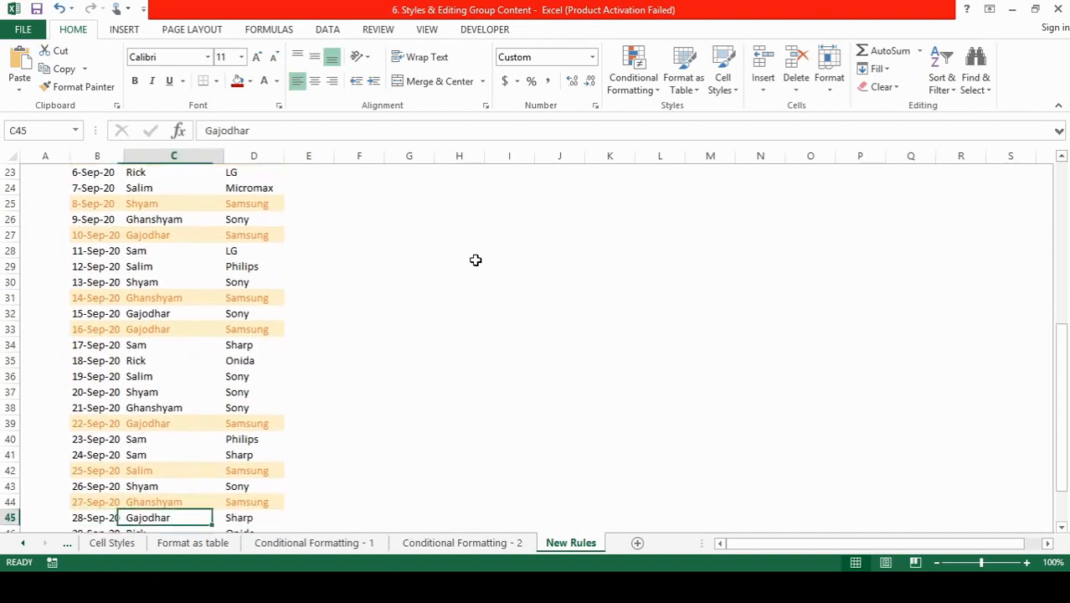
scroll("up", 3)
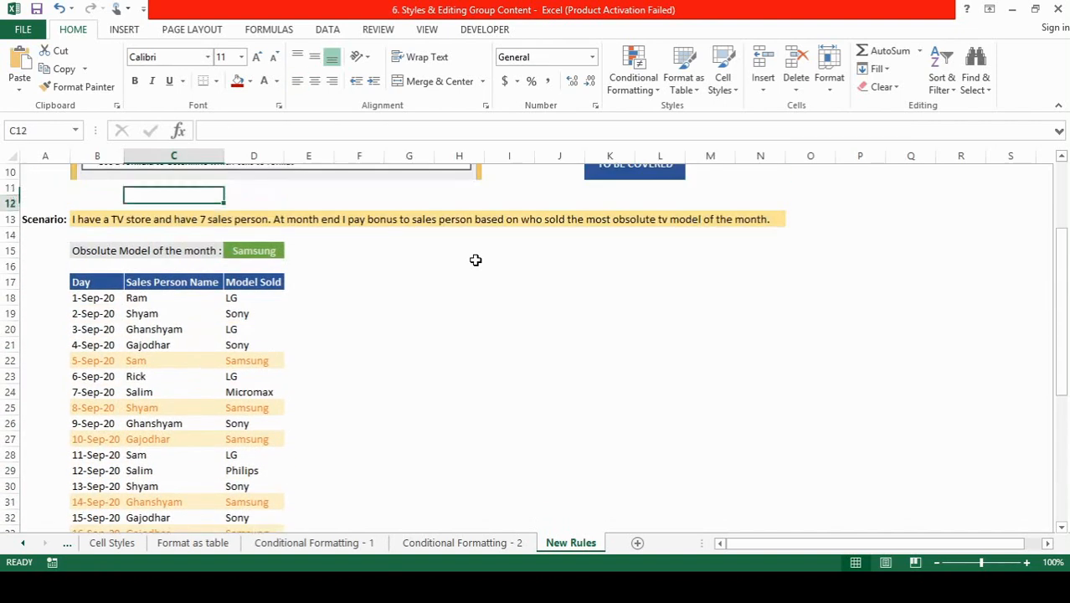
- Clear conditional formatting rules from the entire sheet and select the model-of-the-month cell D15
left_click(254, 282)
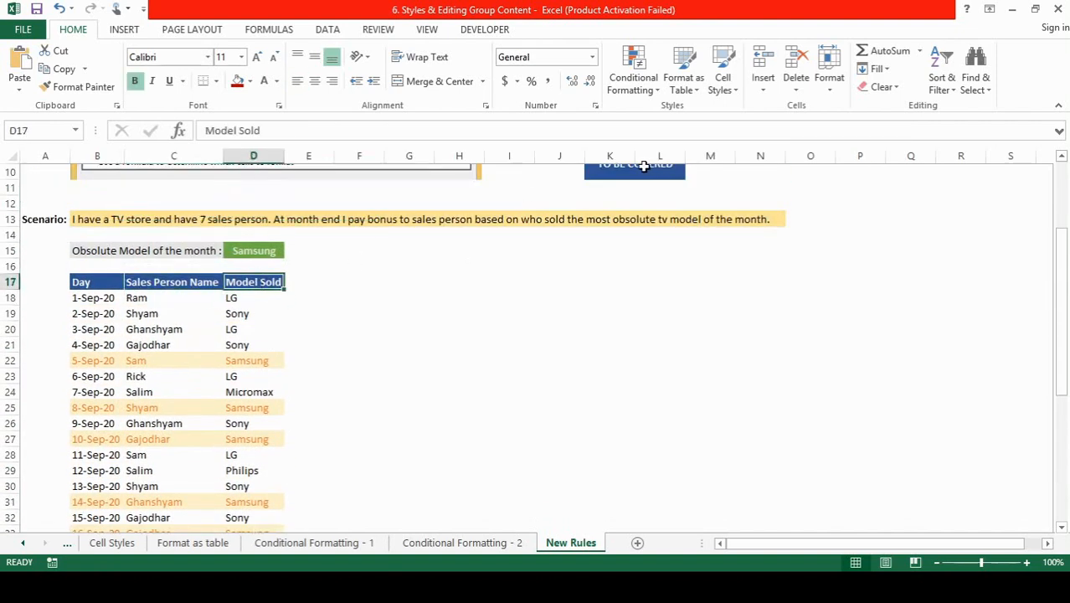
left_click(633, 71)
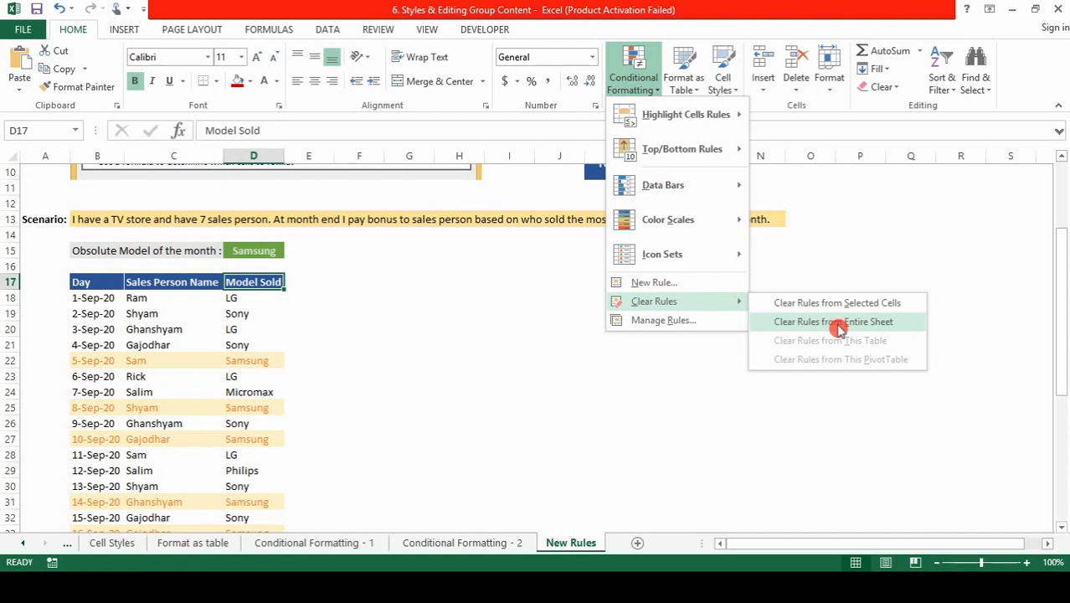
left_click(835, 322)
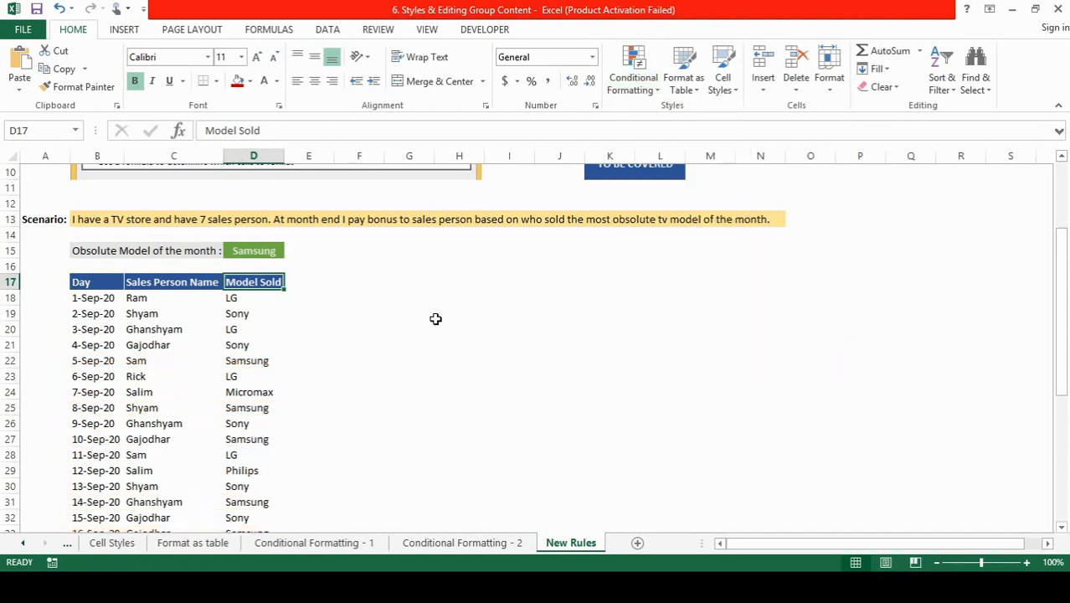
left_click(253, 250)
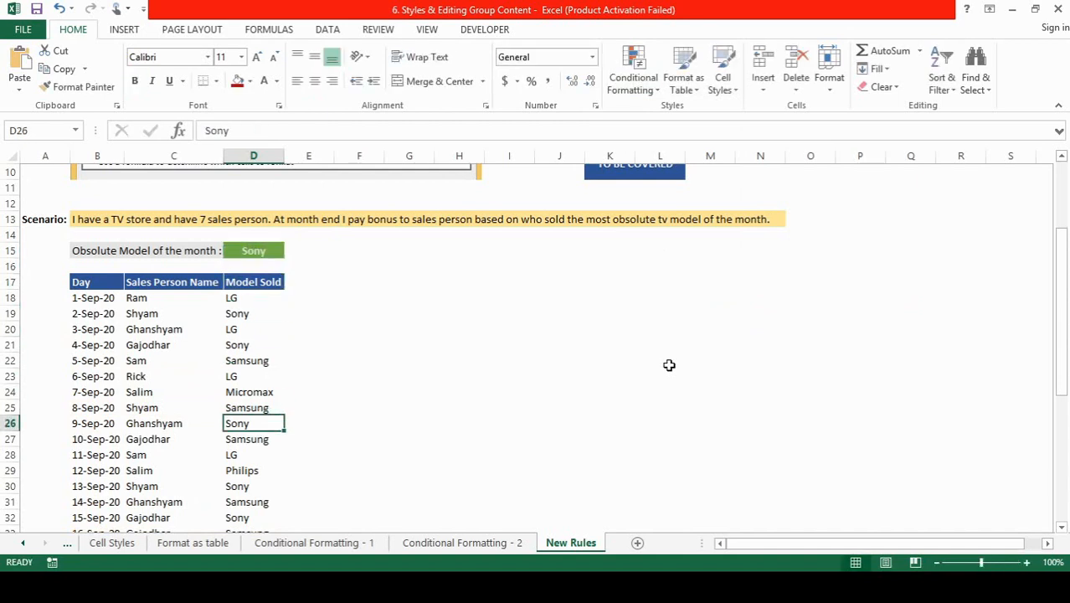
left_click(253, 250)
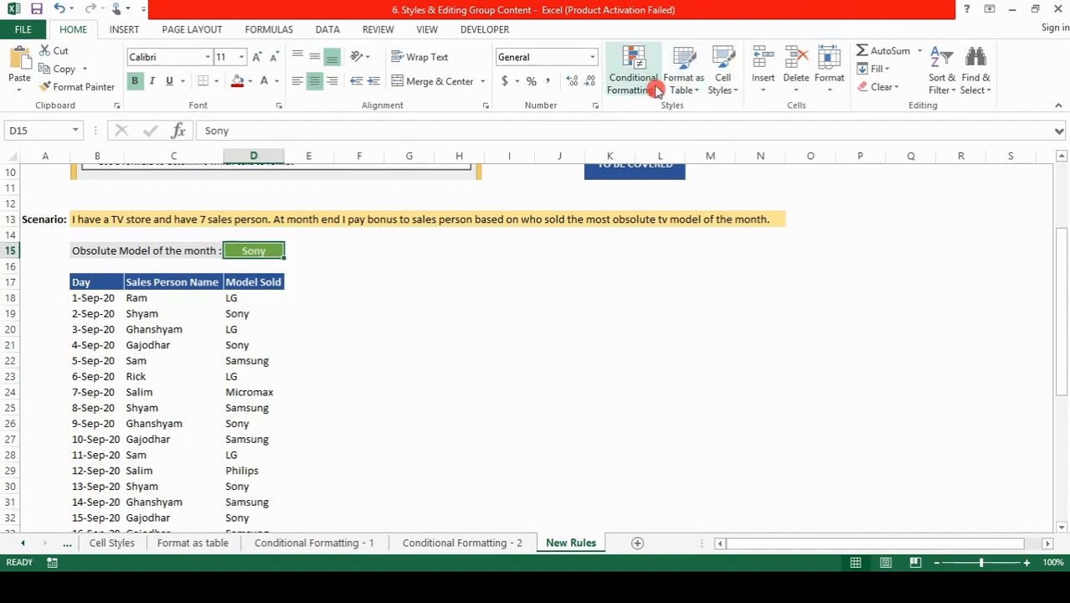
- Create a formula-based rule and build the condition =$D$15=$D18 from cells D15 and D18
left_click(633, 71)
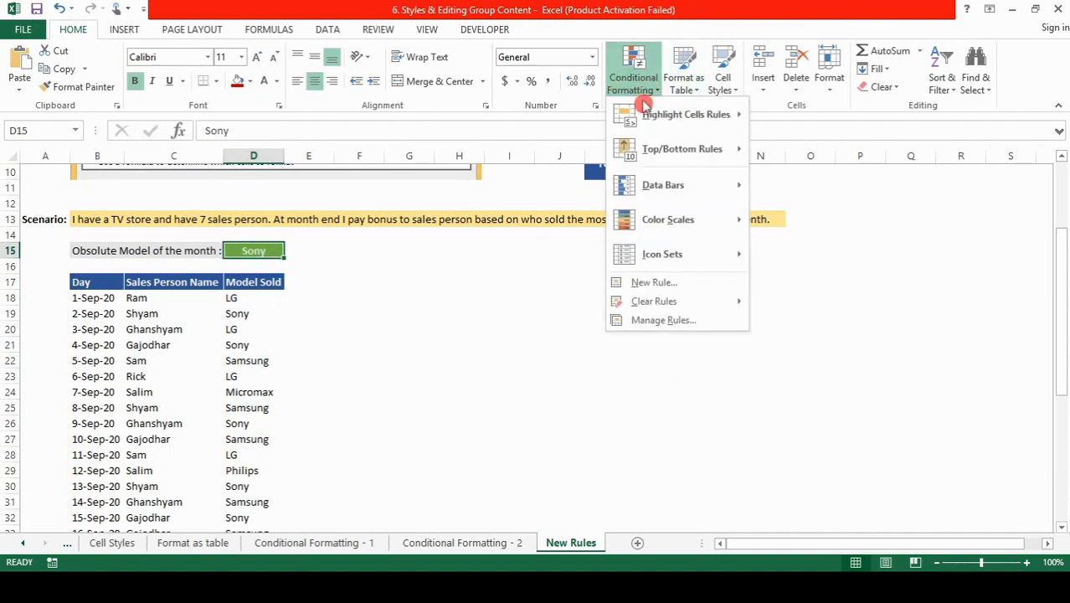
left_click(654, 283)
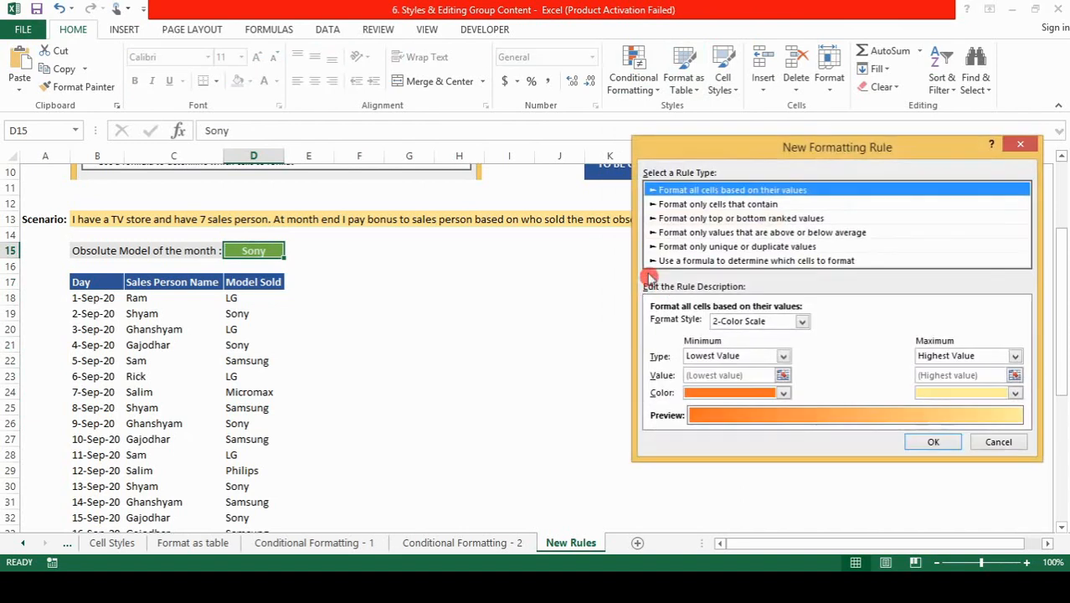
left_click(756, 261)
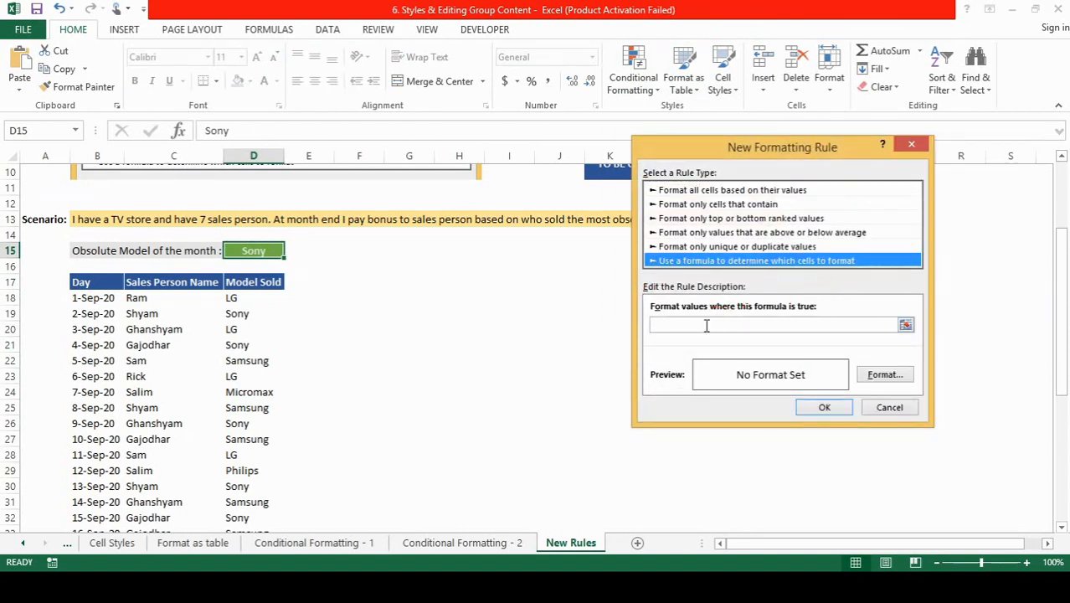
mouse_move(715, 314)
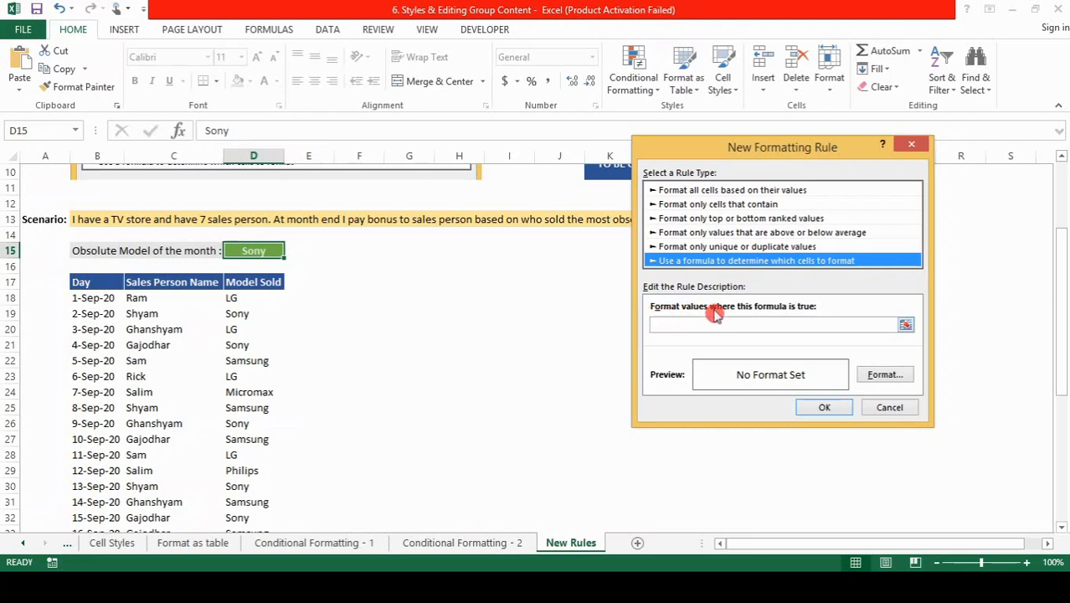
left_click(726, 325)
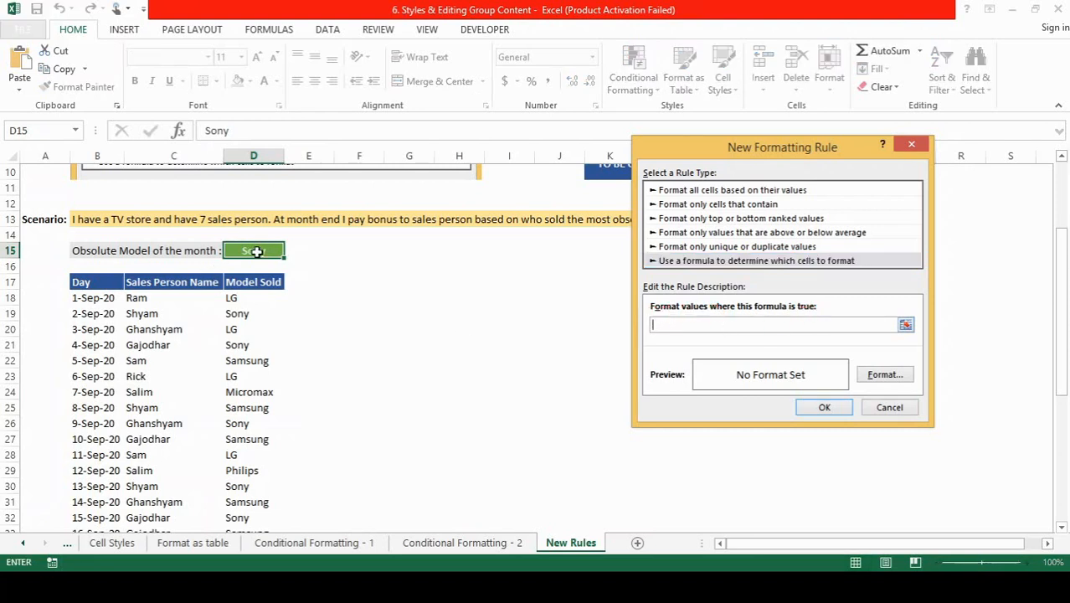
left_click(253, 250)
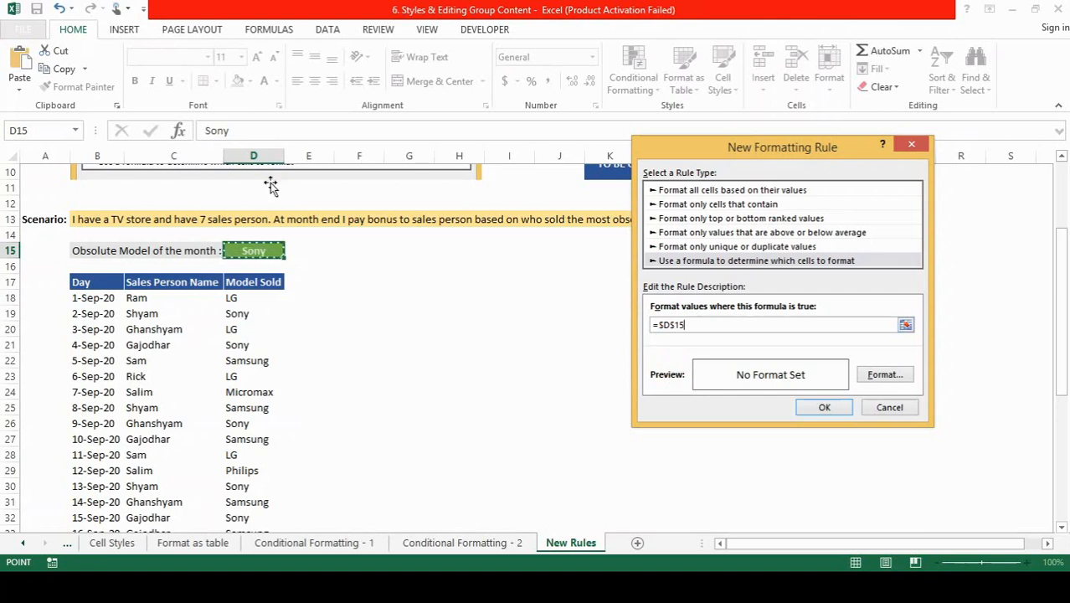
mouse_move(629, 334)
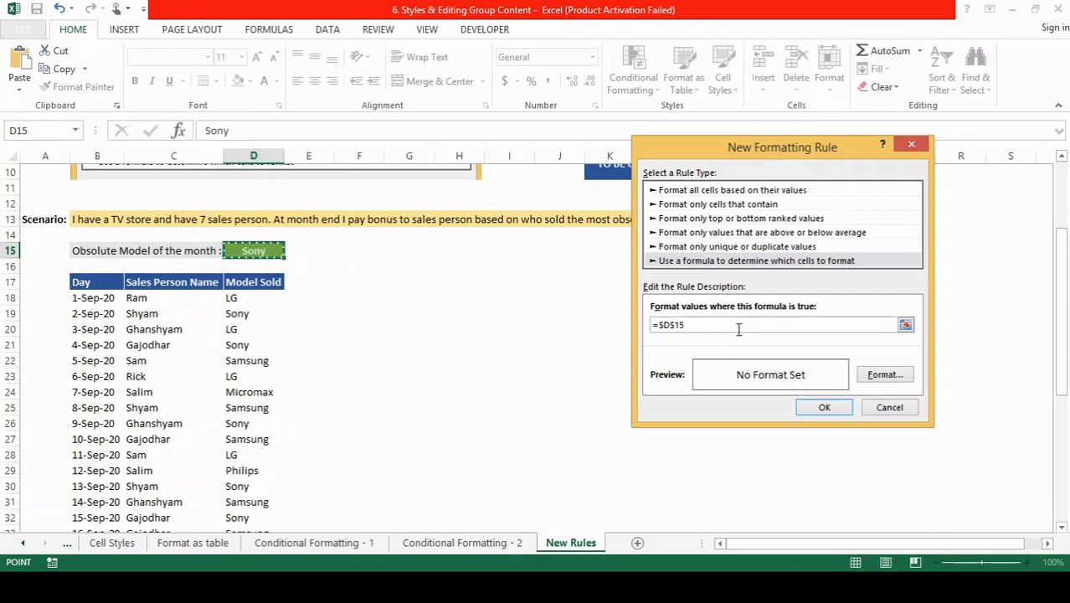
type("=")
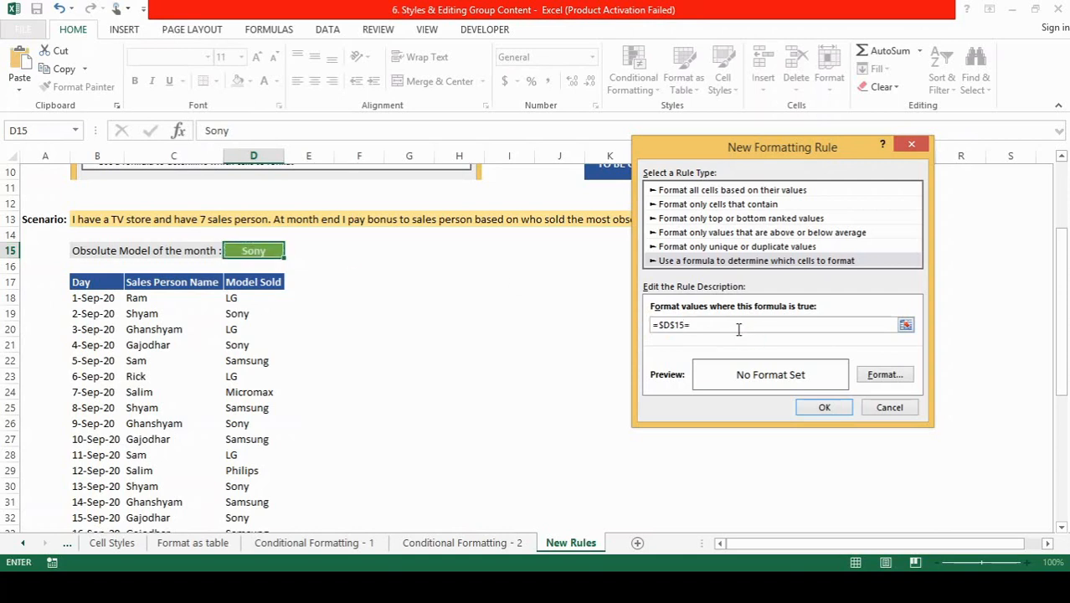
mouse_move(247, 303)
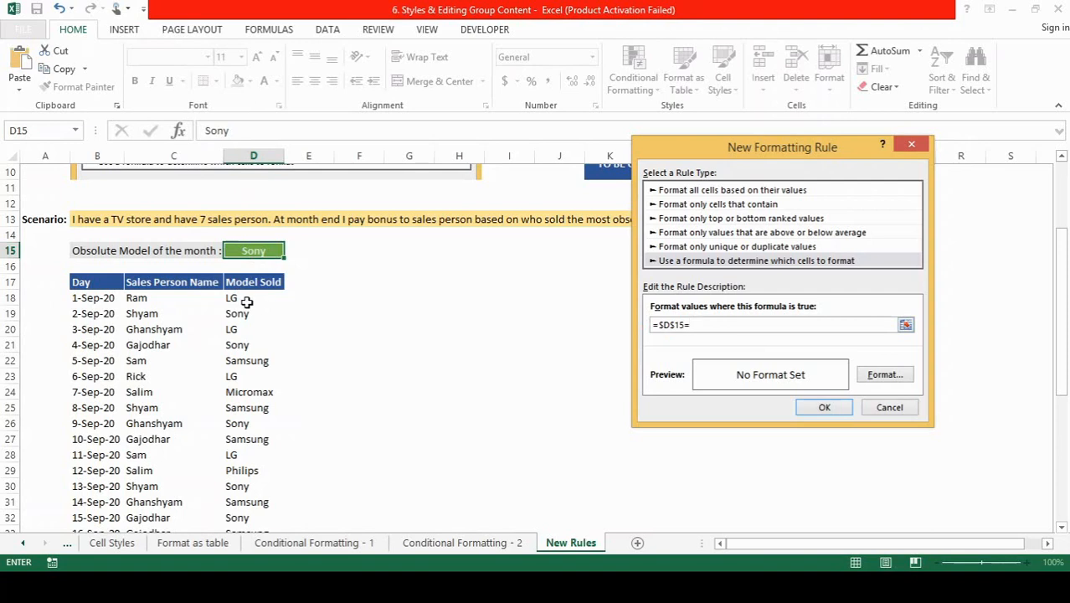
left_click(254, 297)
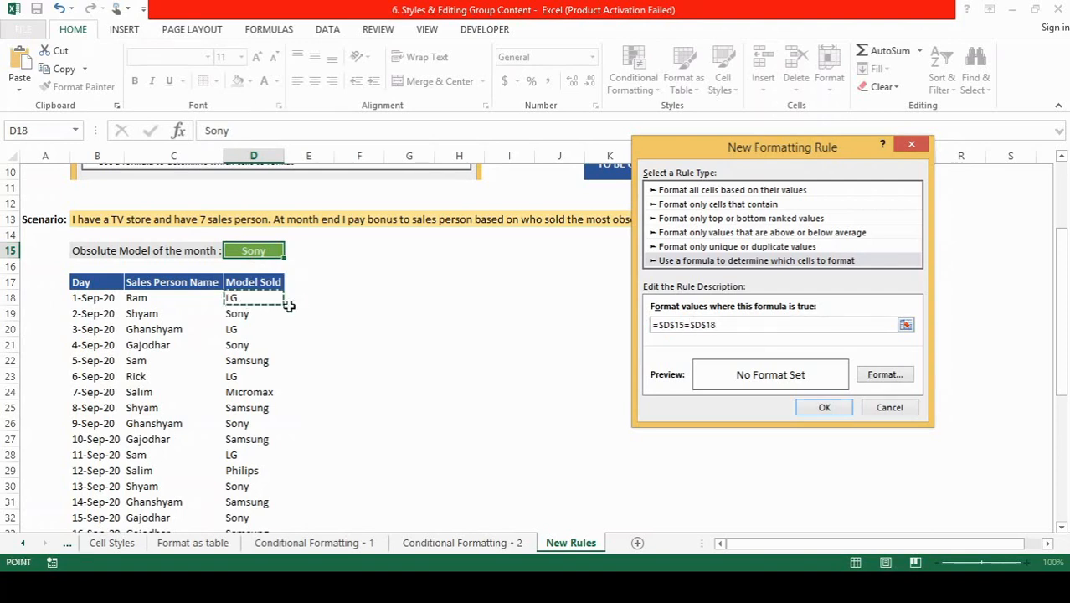
mouse_move(257, 321)
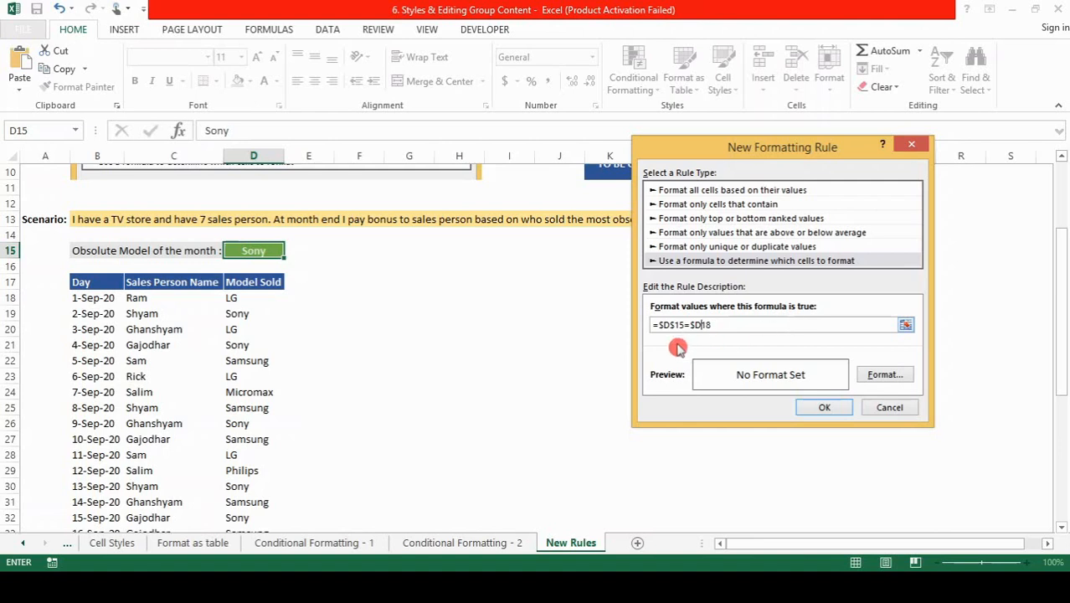
- Format the rule with orange font colour and a light yellow fill
left_click(885, 375)
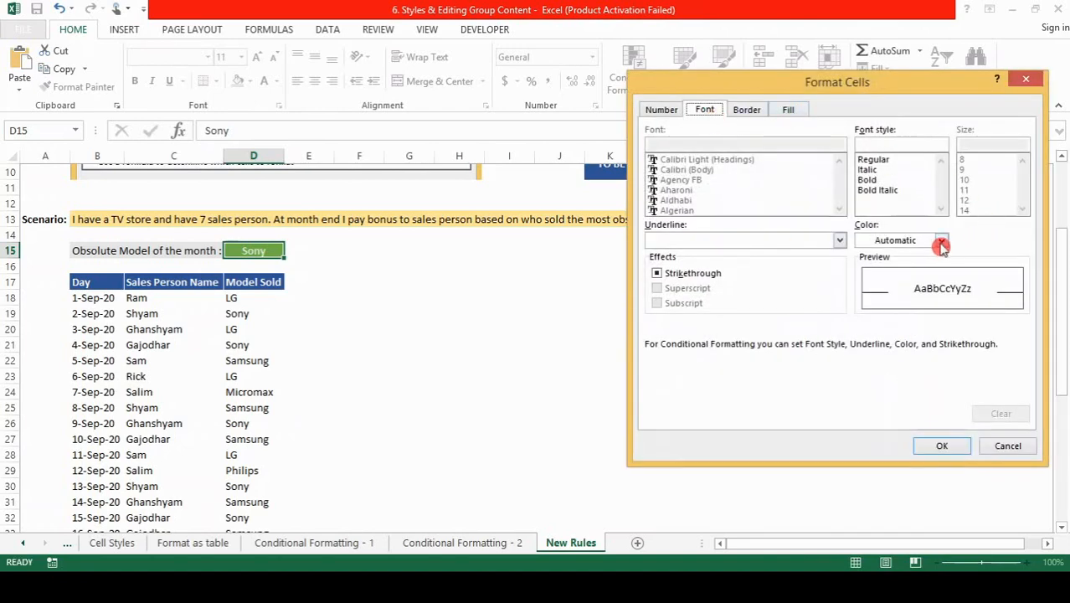
left_click(940, 241)
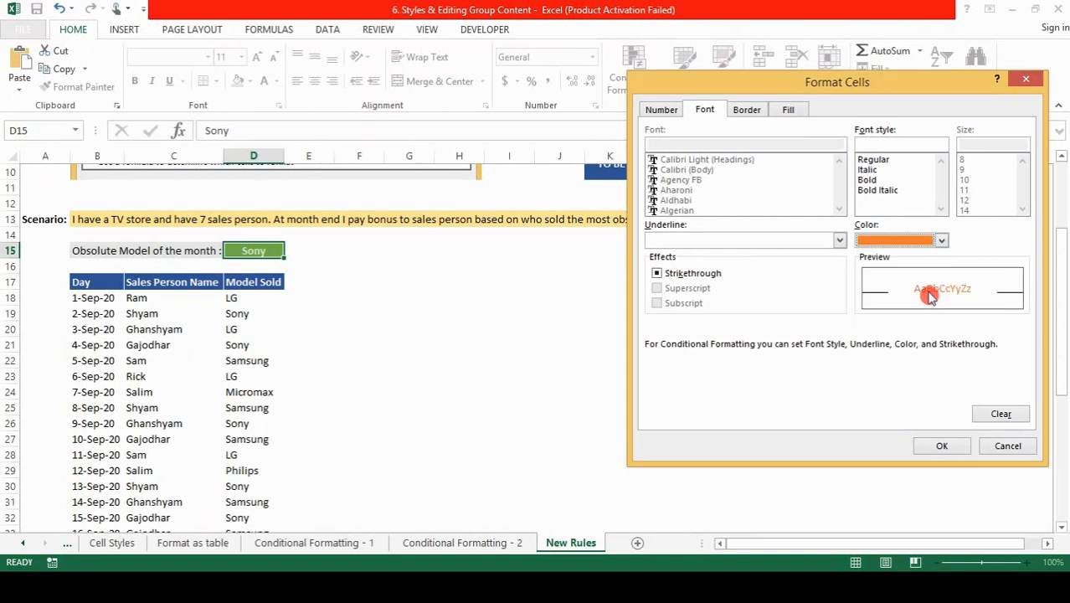
left_click(788, 108)
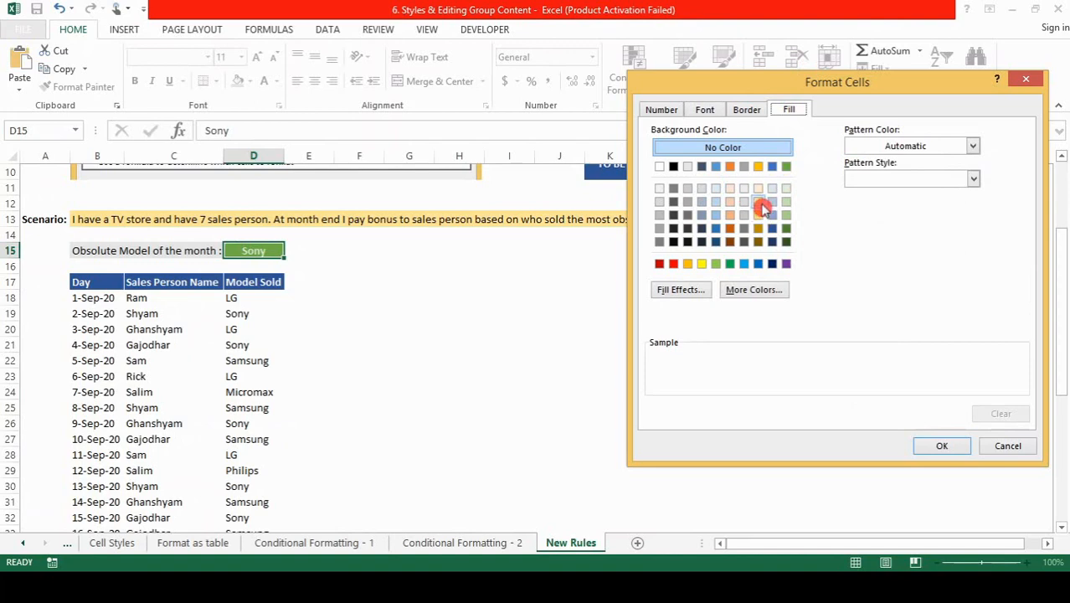
left_click(758, 214)
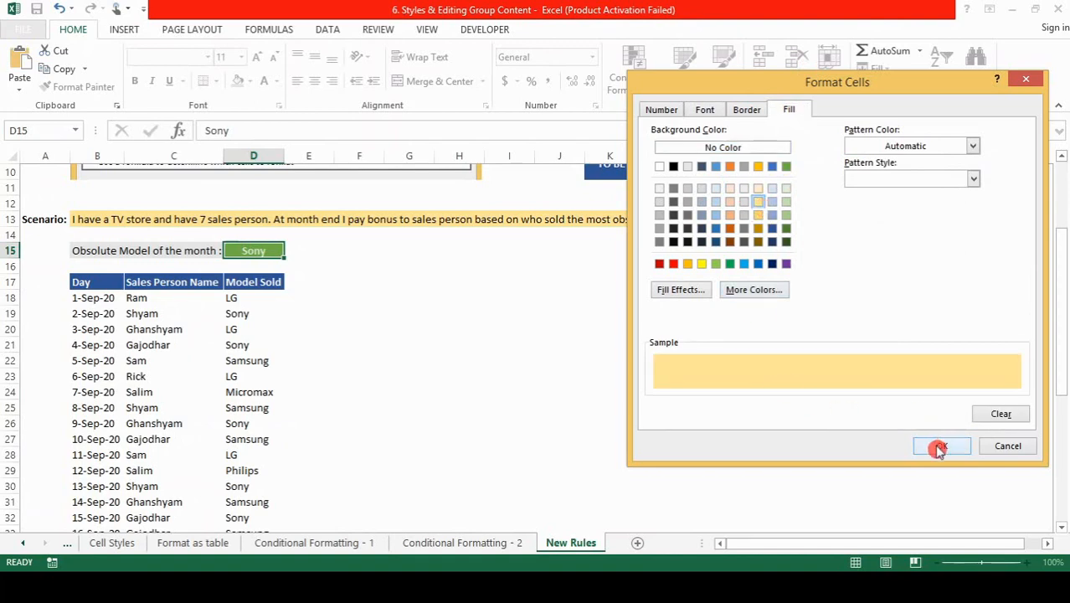
left_click(942, 445)
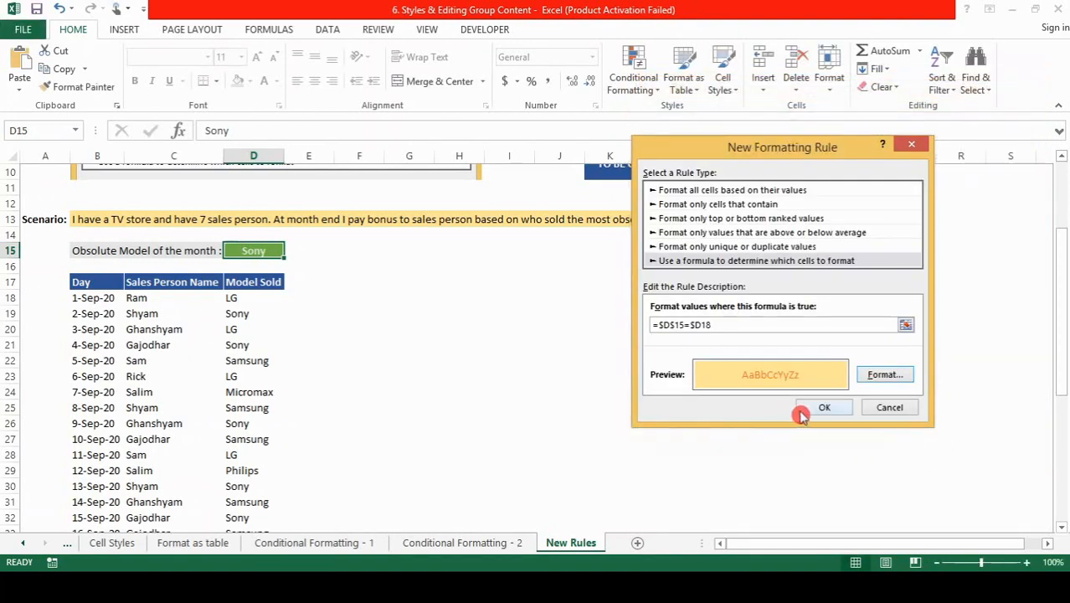
- Save the rule, then set it to apply to B18:D47 in the Rules Manager and apply it
left_click(824, 407)
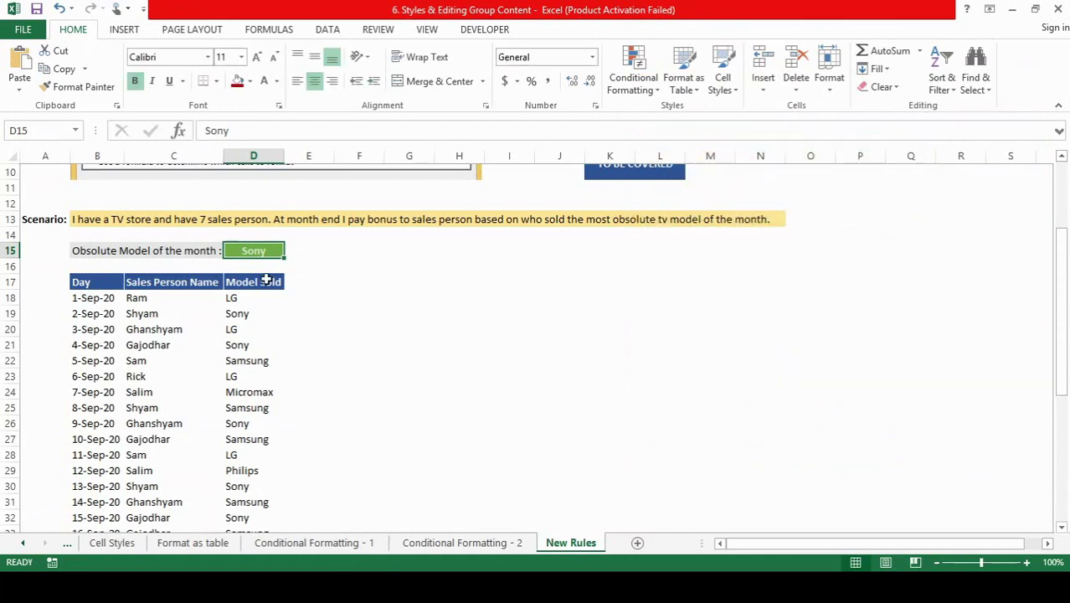
left_click(633, 71)
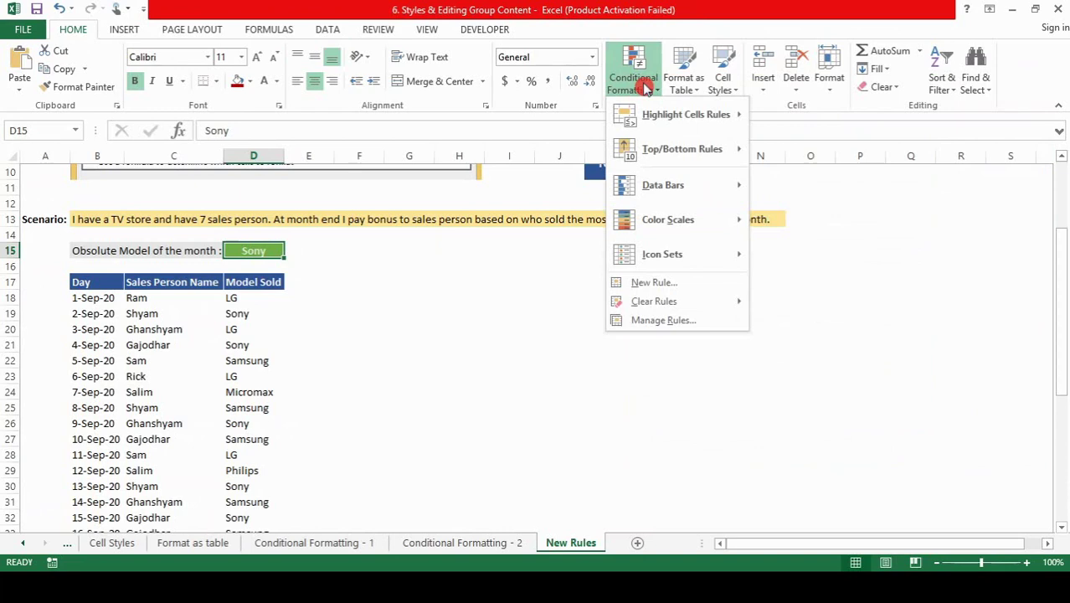
left_click(663, 320)
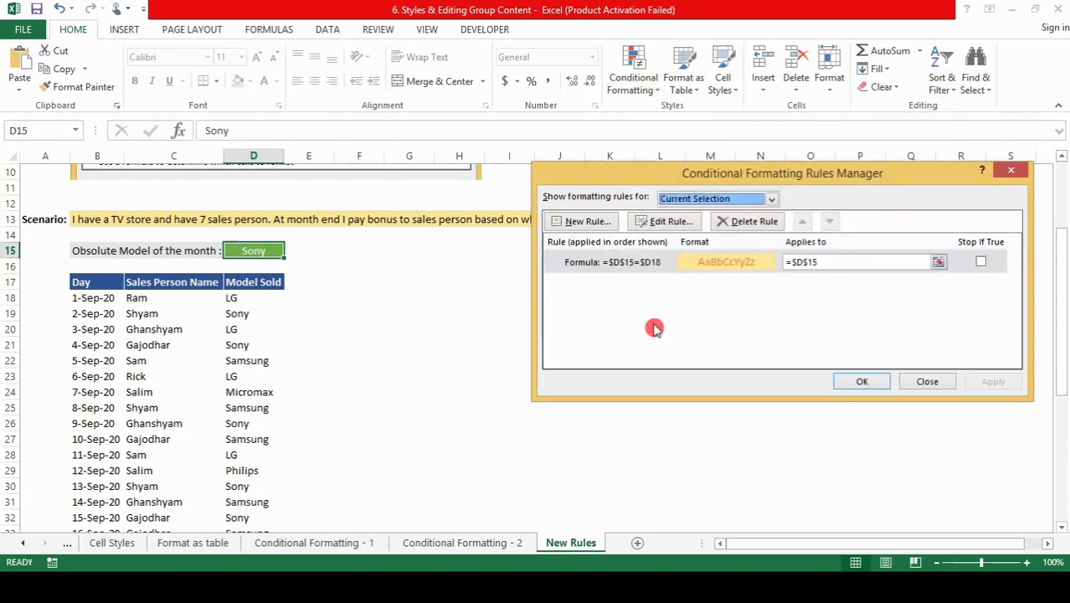
mouse_move(802, 250)
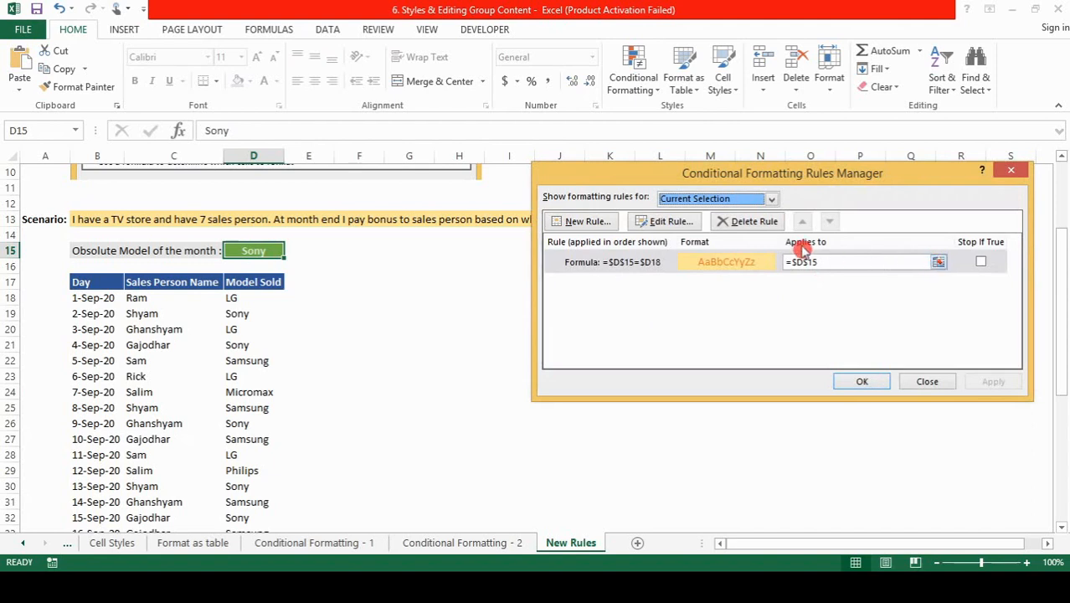
left_click(938, 261)
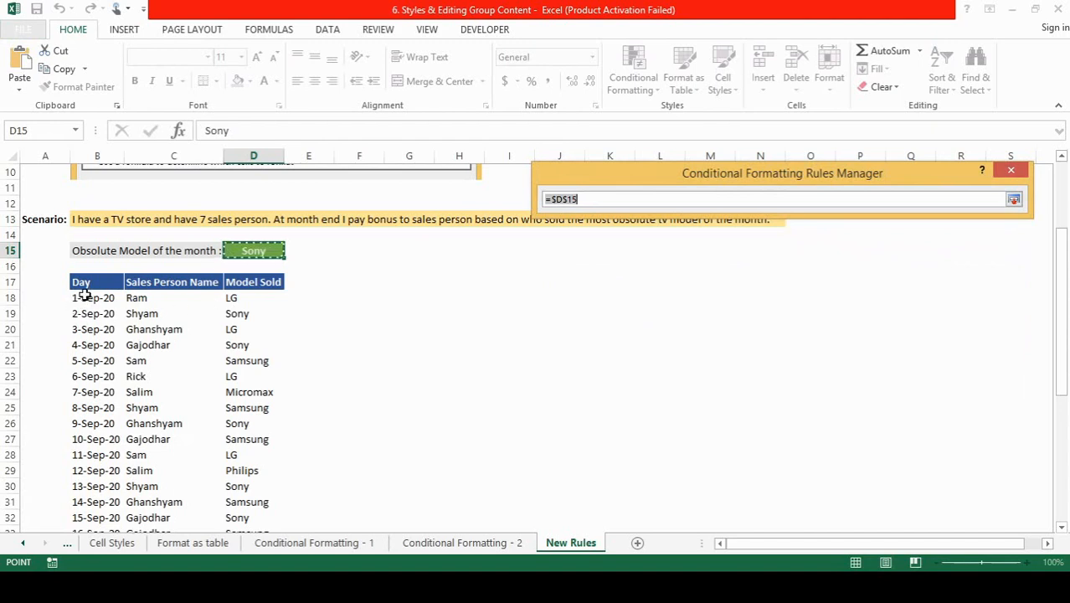
left_click_drag(98, 298, 254, 439)
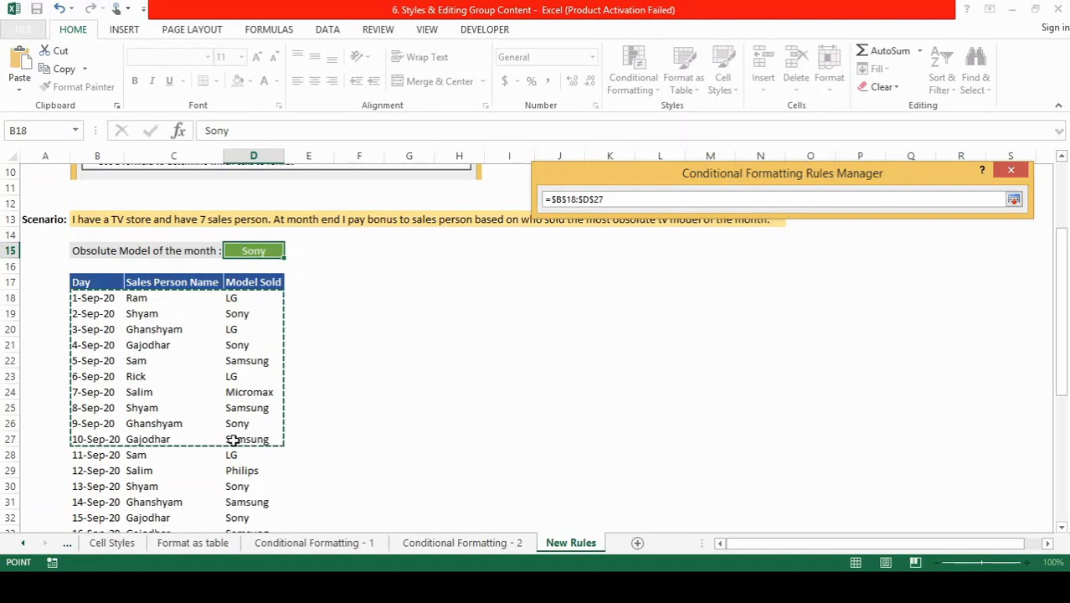
scroll("down", 3)
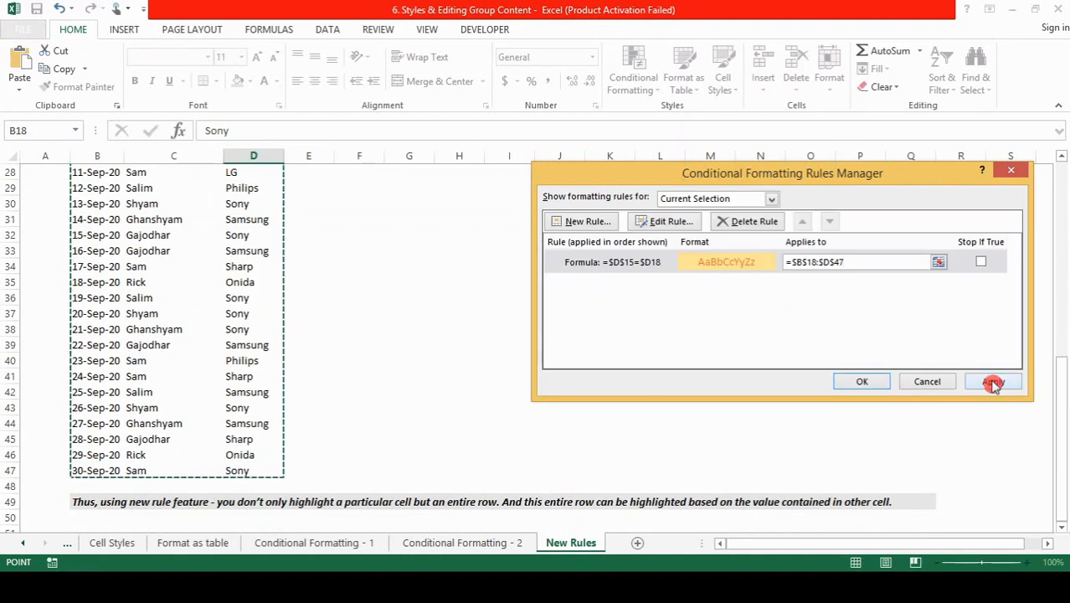
left_click(993, 382)
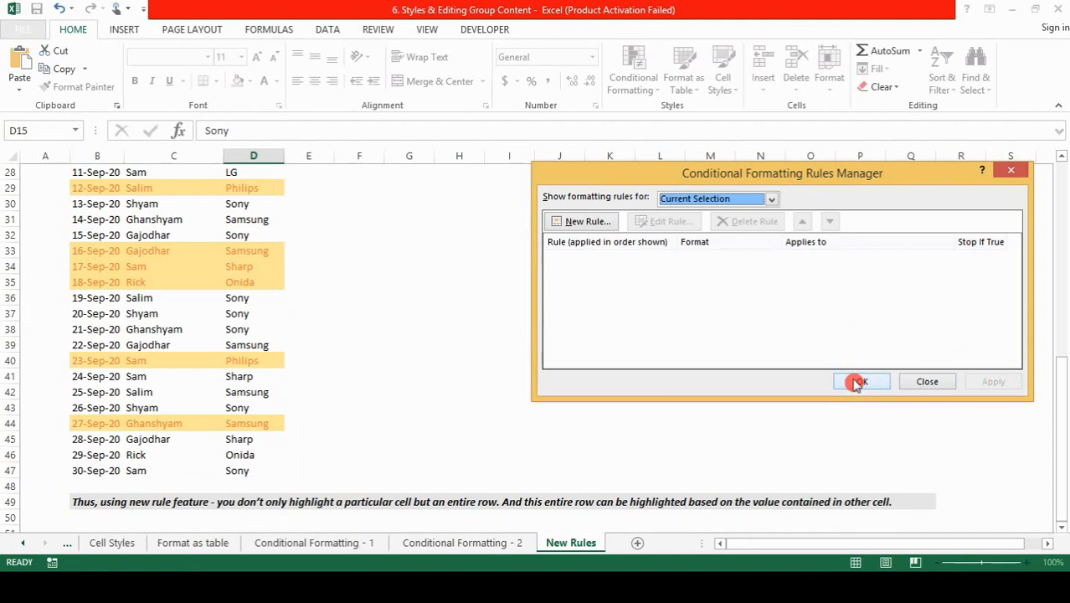
- Close the Rules Manager and inspect cells D22 and D18 to see which rows are highlighted
left_click(860, 381)
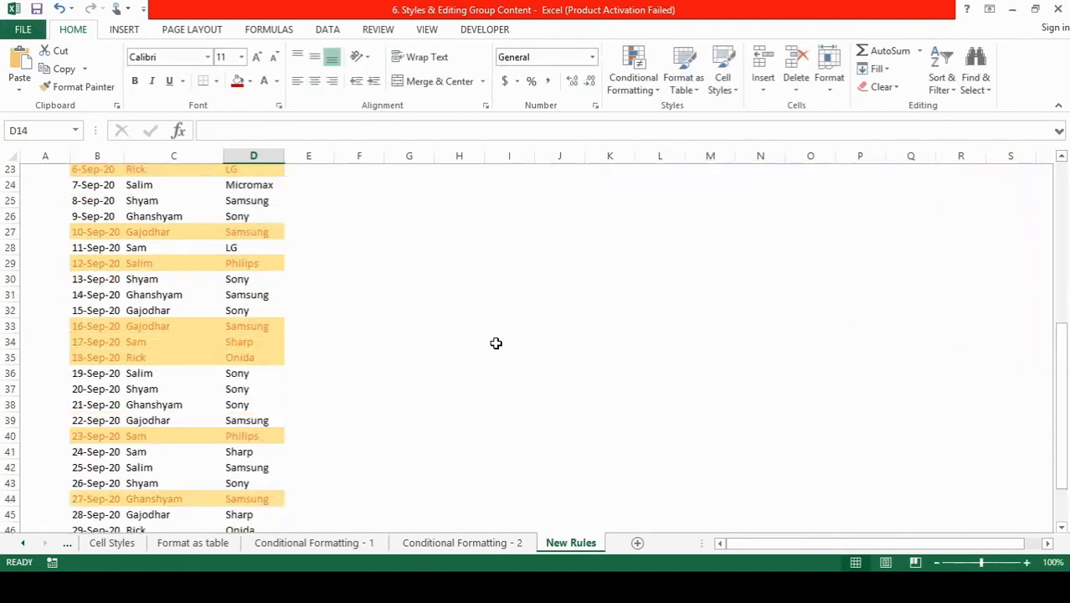
scroll("up", 3)
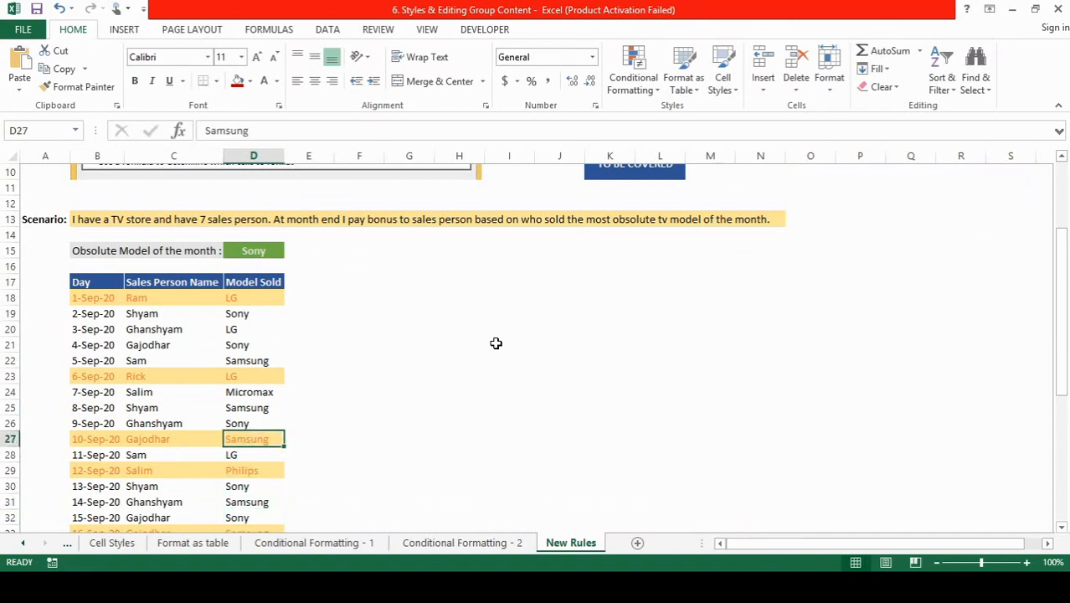
left_click(253, 361)
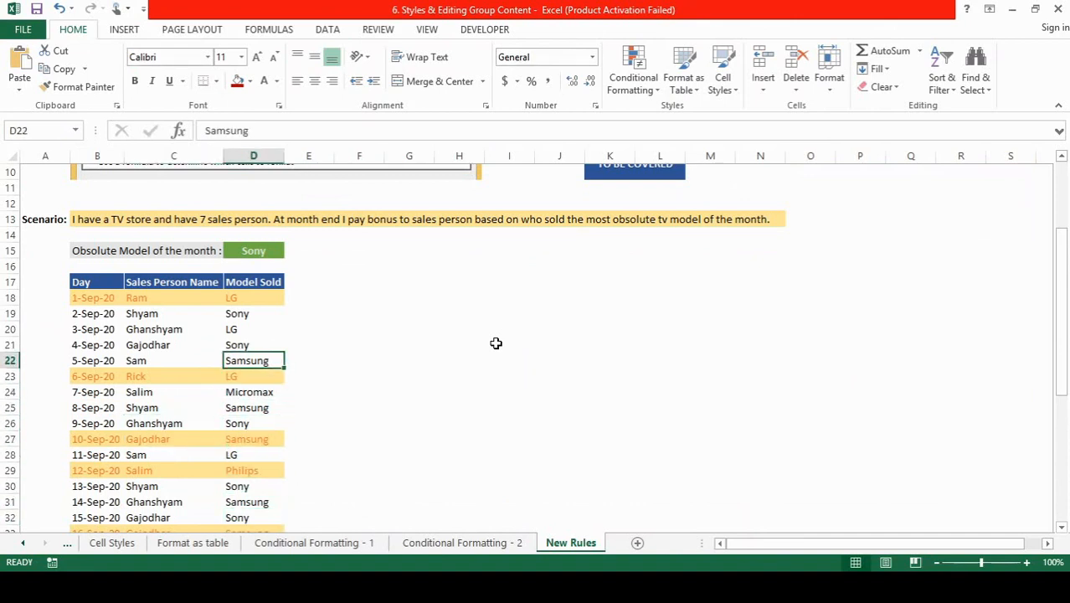
left_click(253, 297)
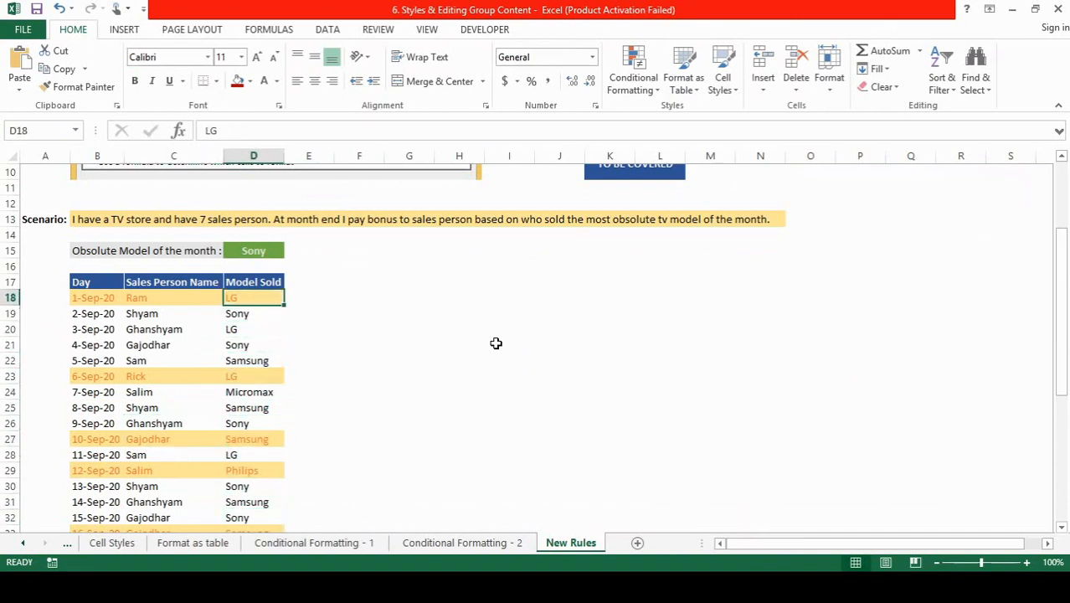
left_click(633, 67)
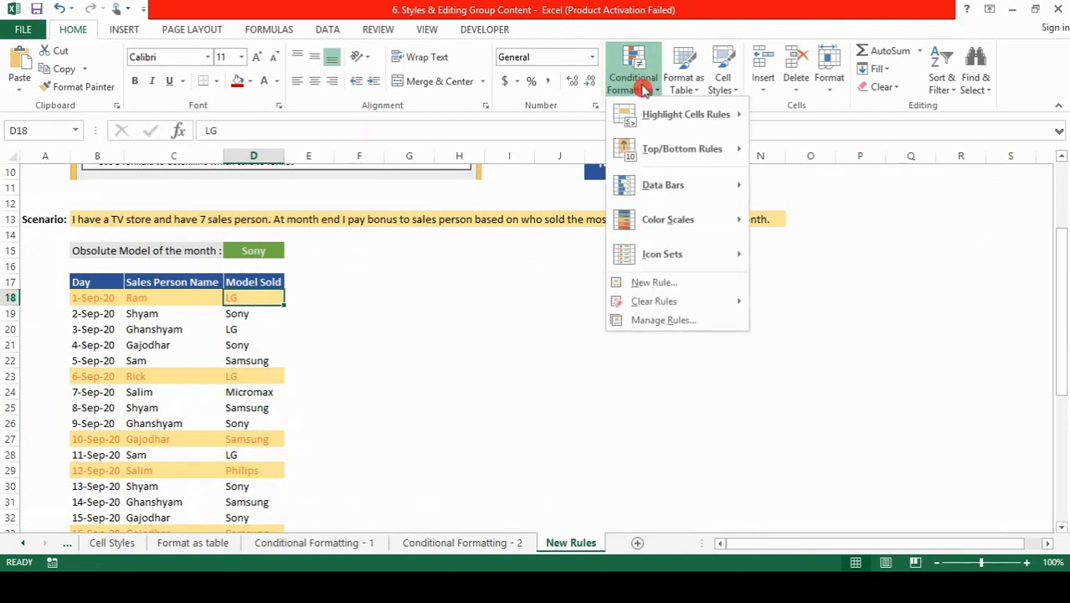
- Edit the rule's formula reference from $D21 to $D18, confirm, and apply it
left_click(664, 320)
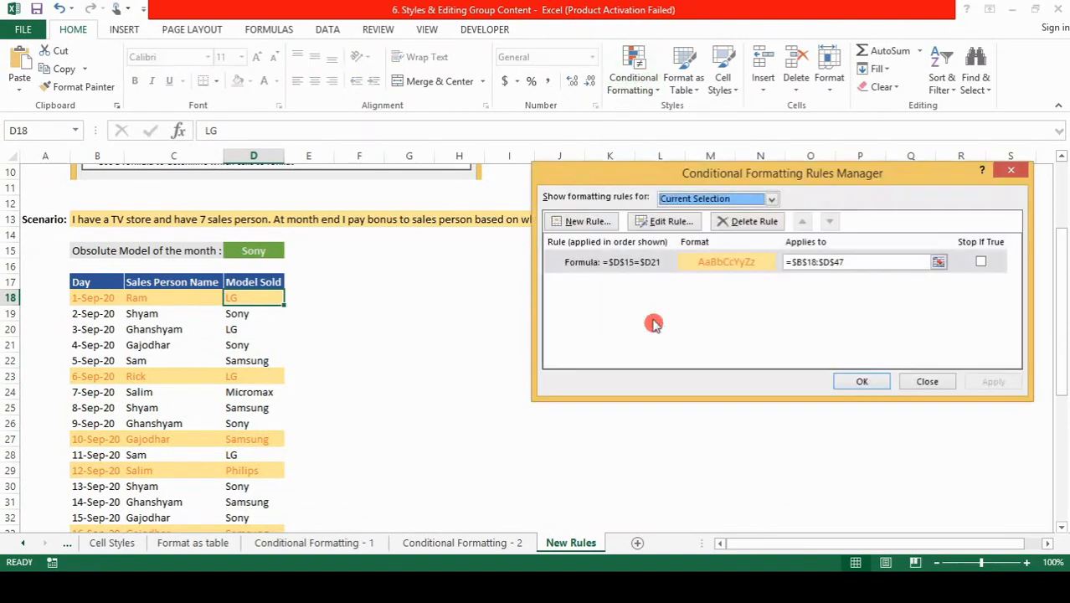
mouse_move(621, 291)
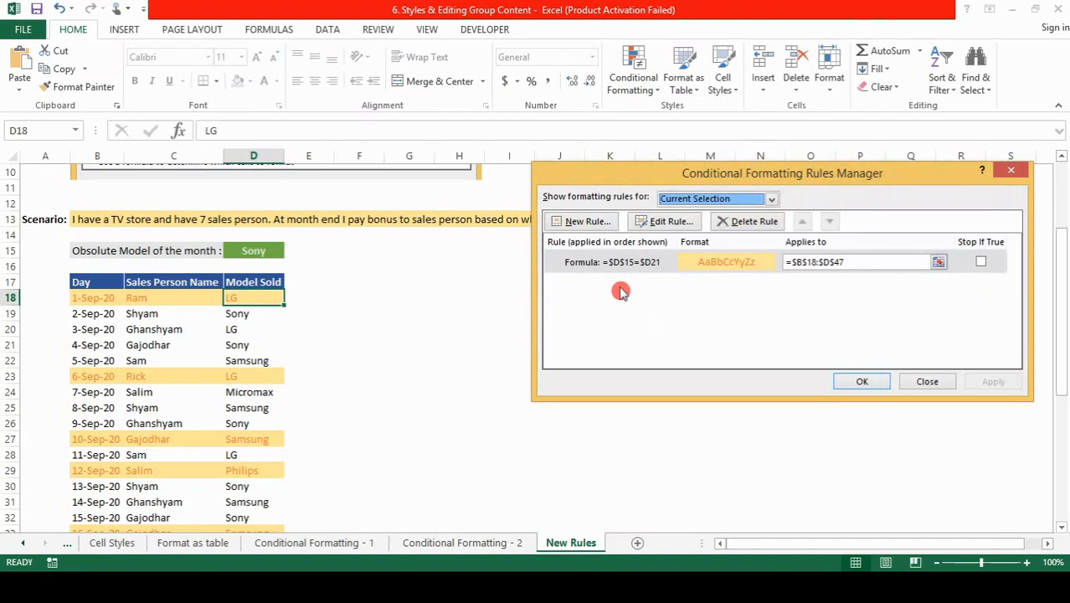
mouse_move(645, 267)
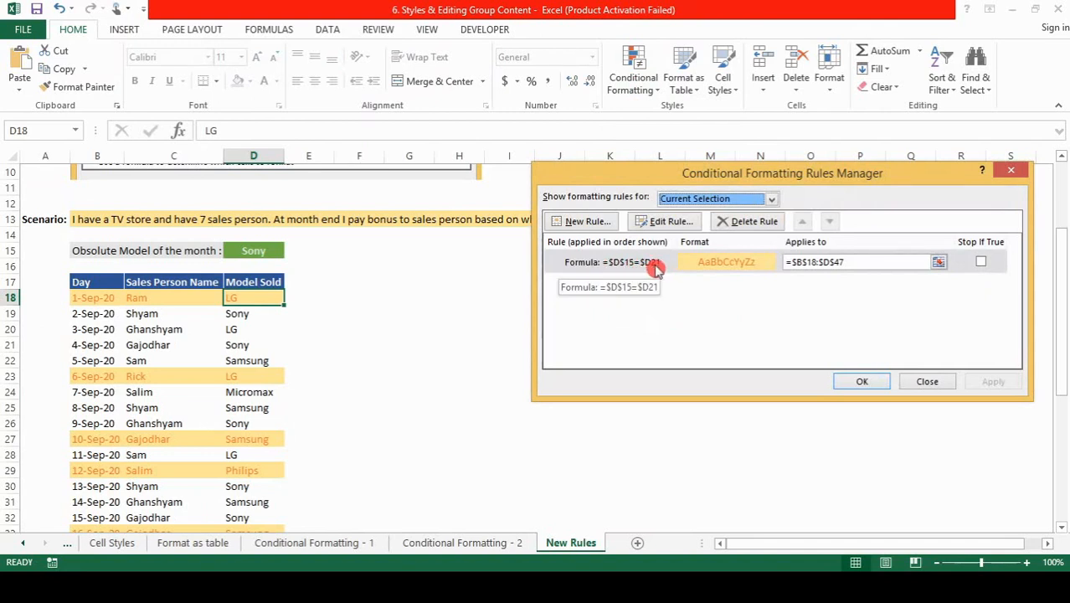
mouse_move(261, 332)
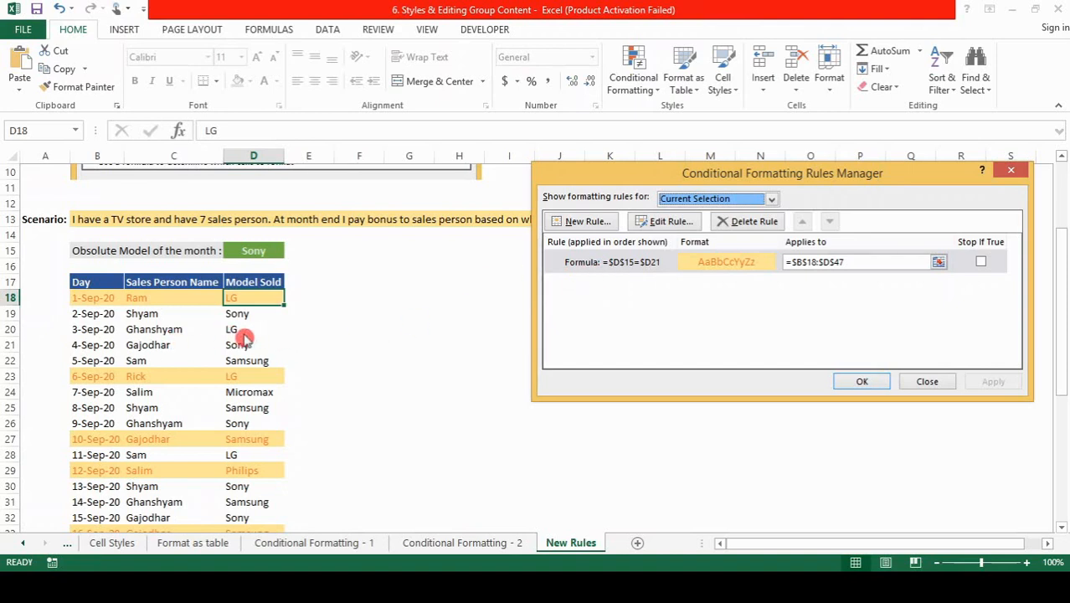
mouse_move(270, 352)
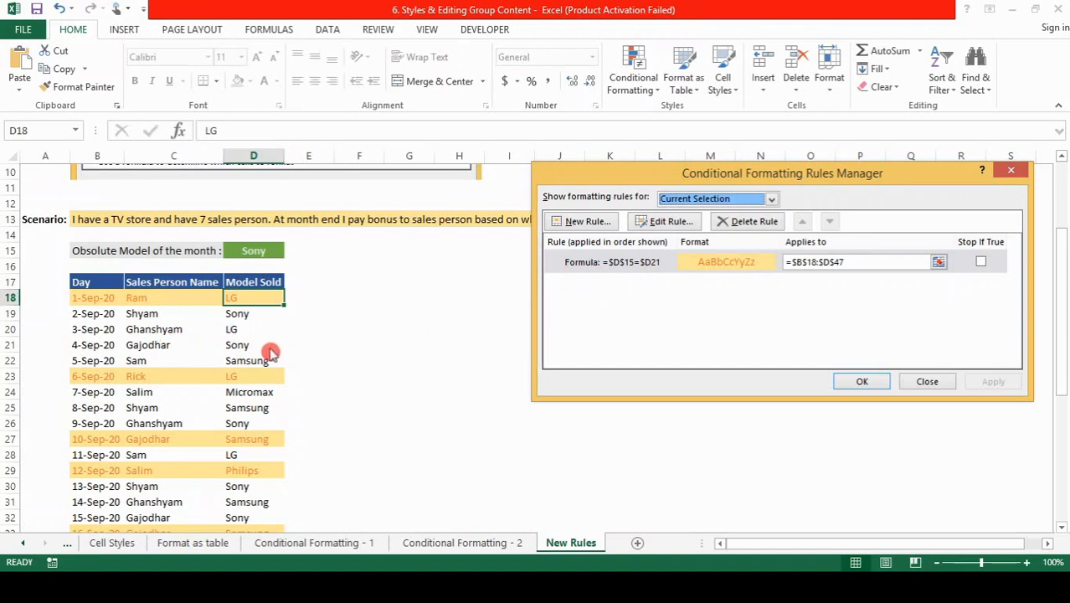
mouse_move(218, 311)
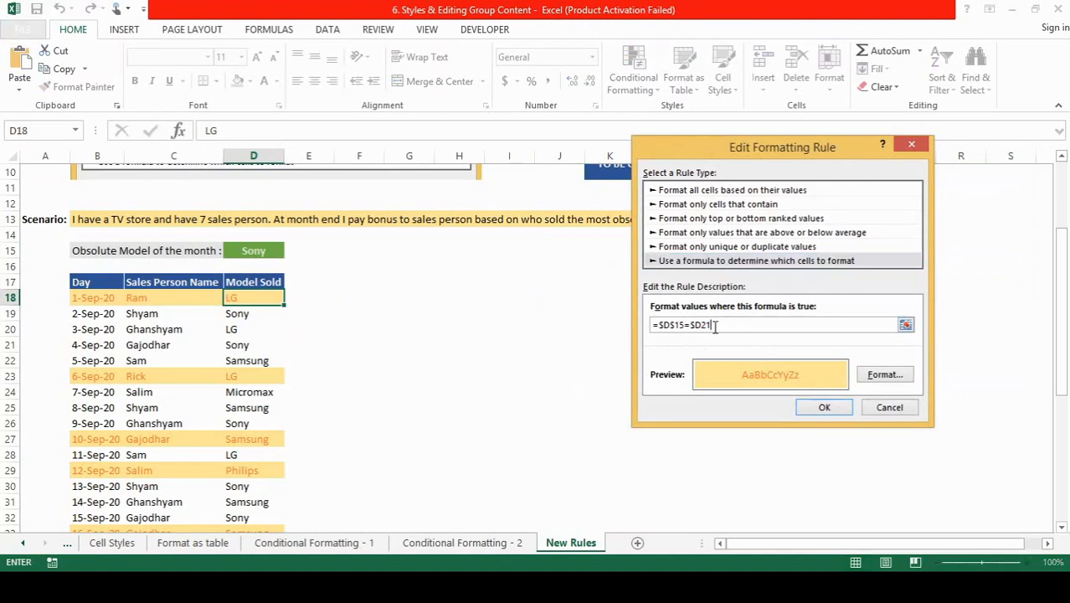
type("18")
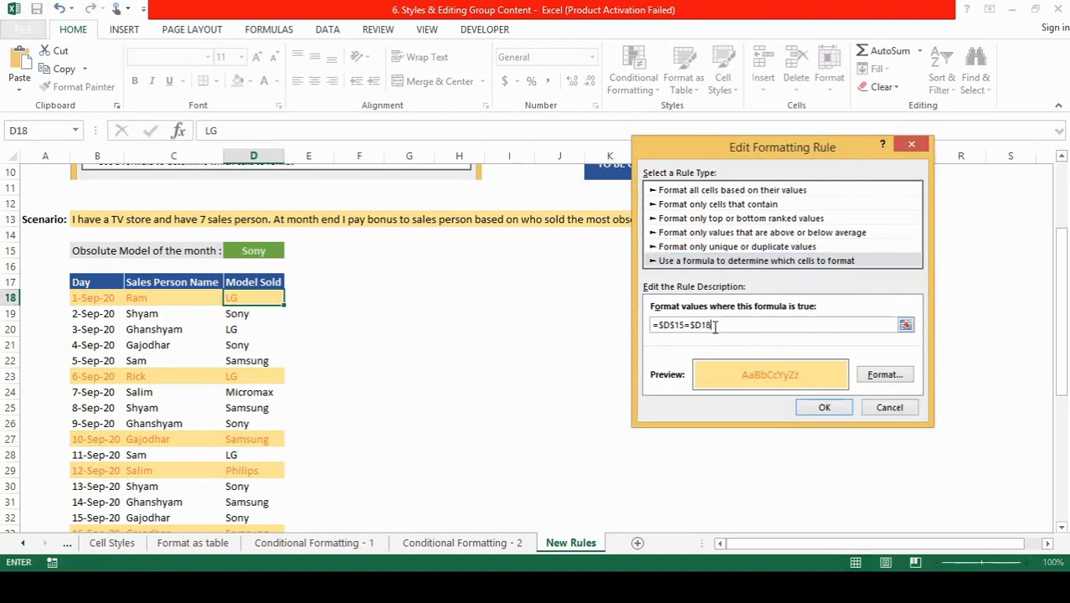
left_click(824, 407)
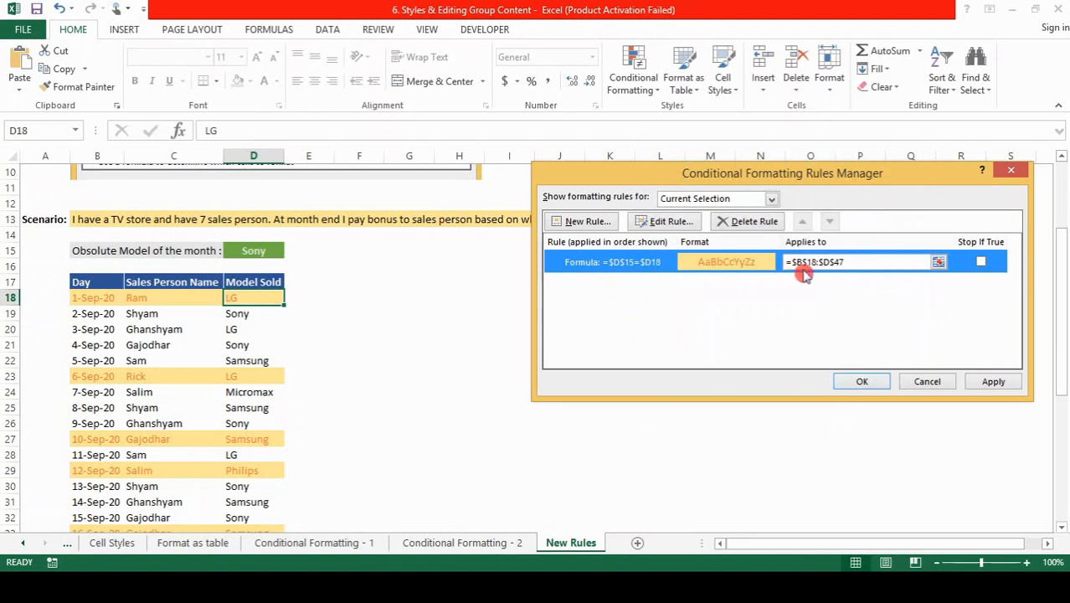
mouse_move(796, 274)
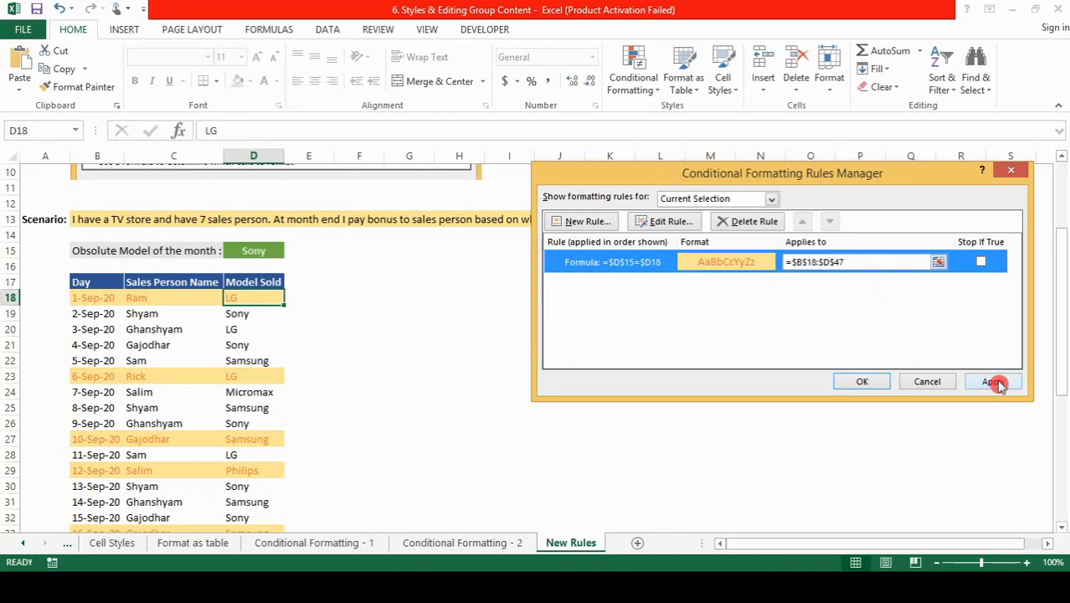
left_click(993, 381)
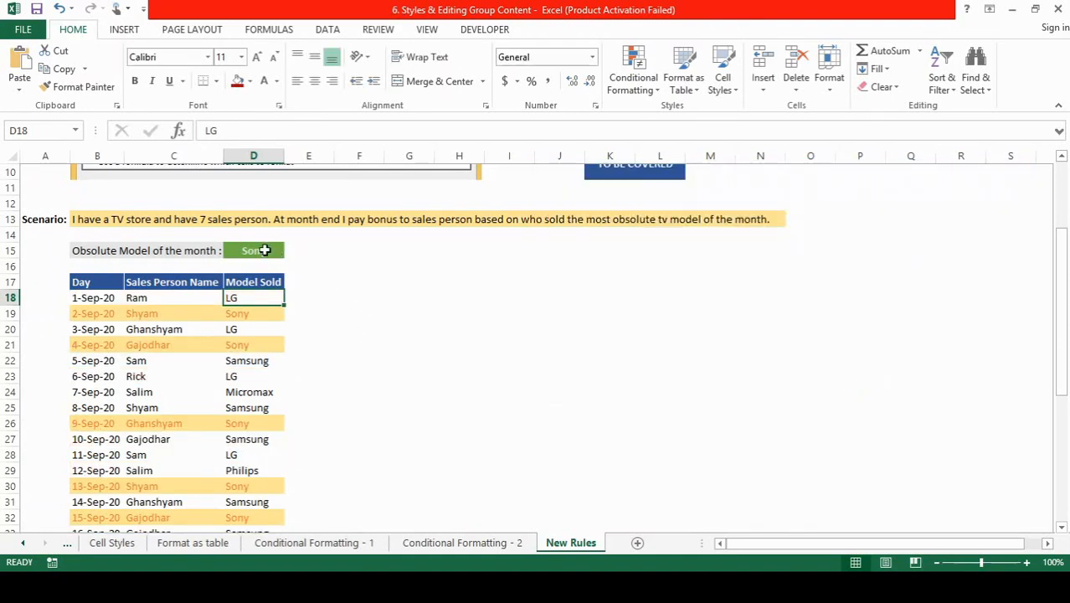
- Set the model of the month in D15 to LG, then Onida, checking the highlighted rows
left_click(253, 251)
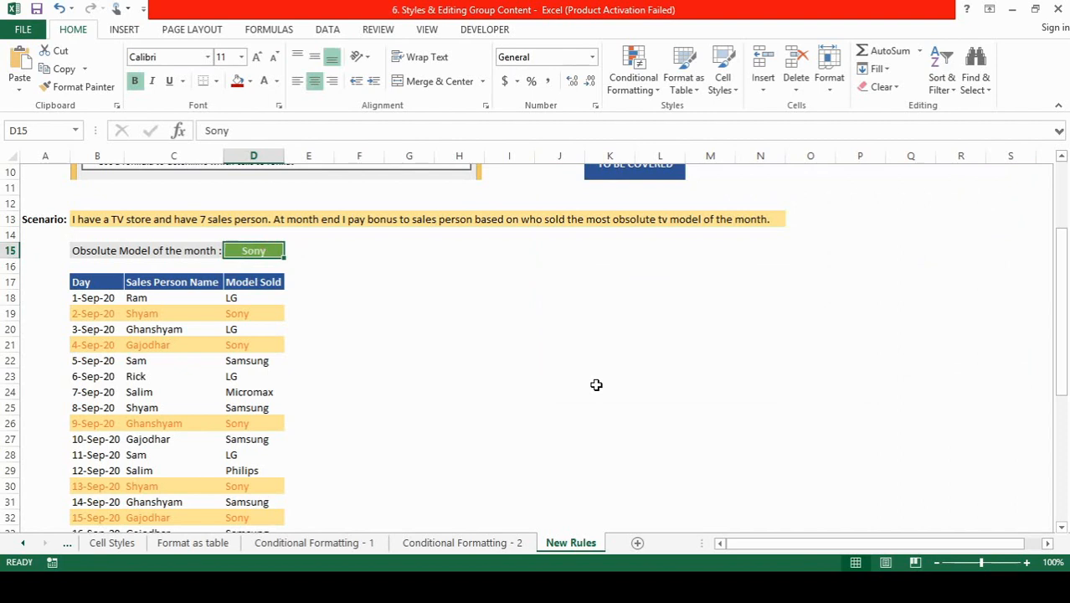
type("LG")
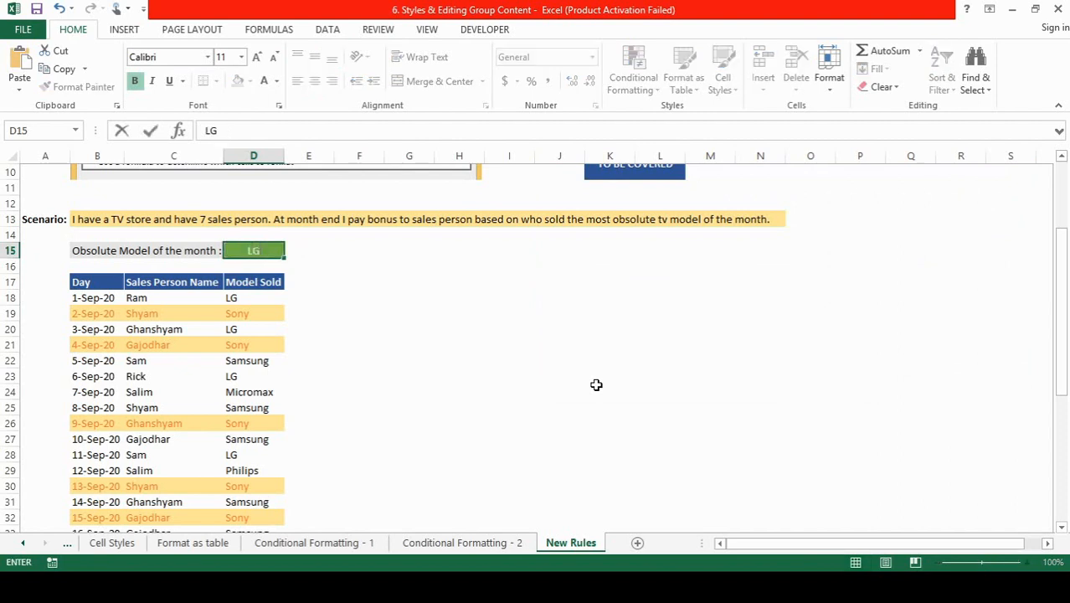
left_click(253, 423)
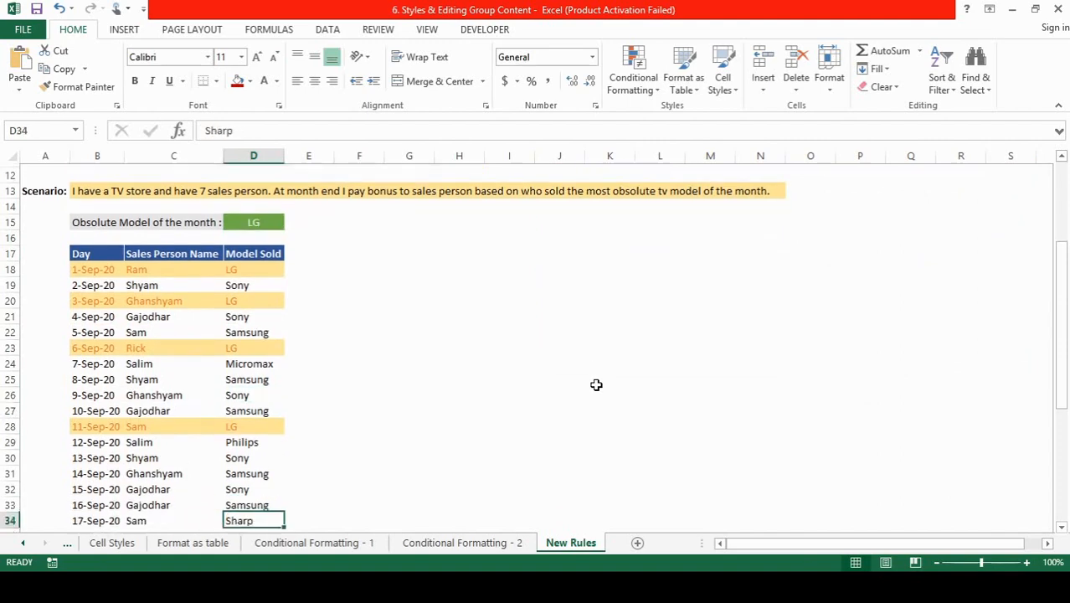
scroll("down", 3)
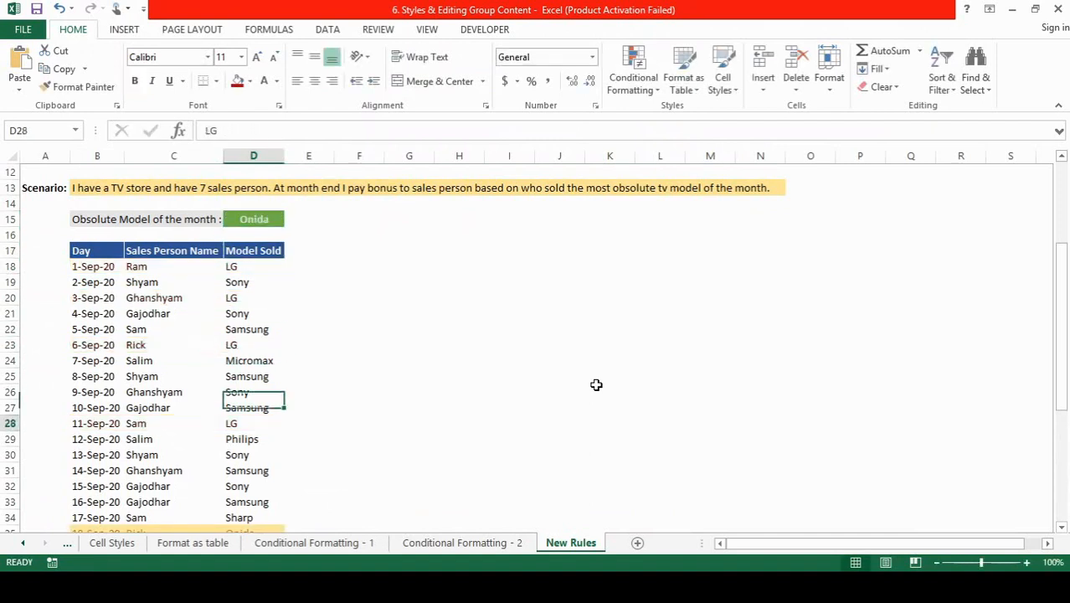
scroll("down", 3)
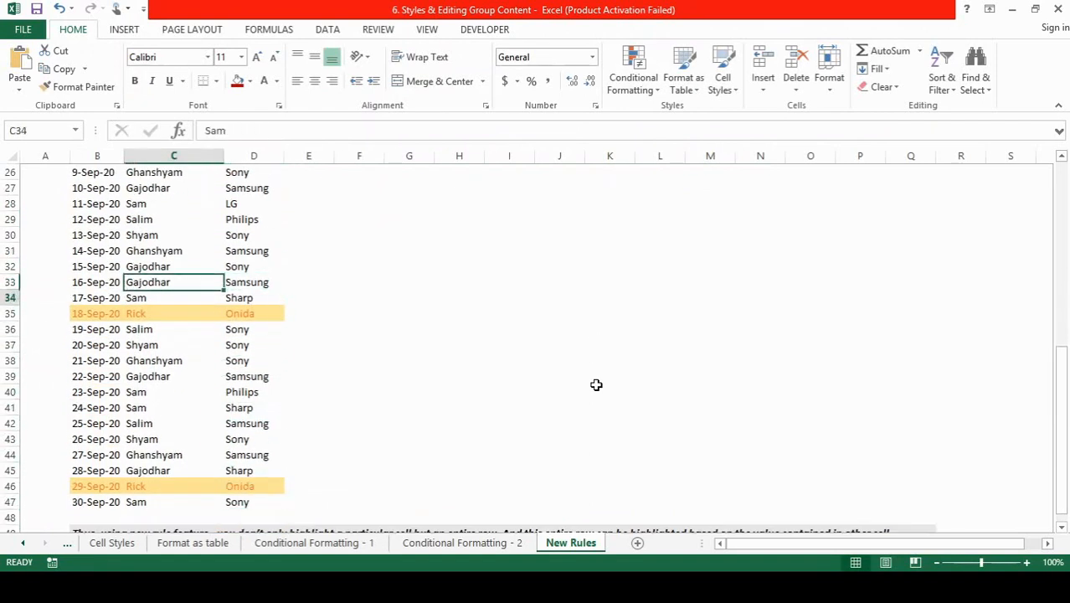
left_click(96, 314)
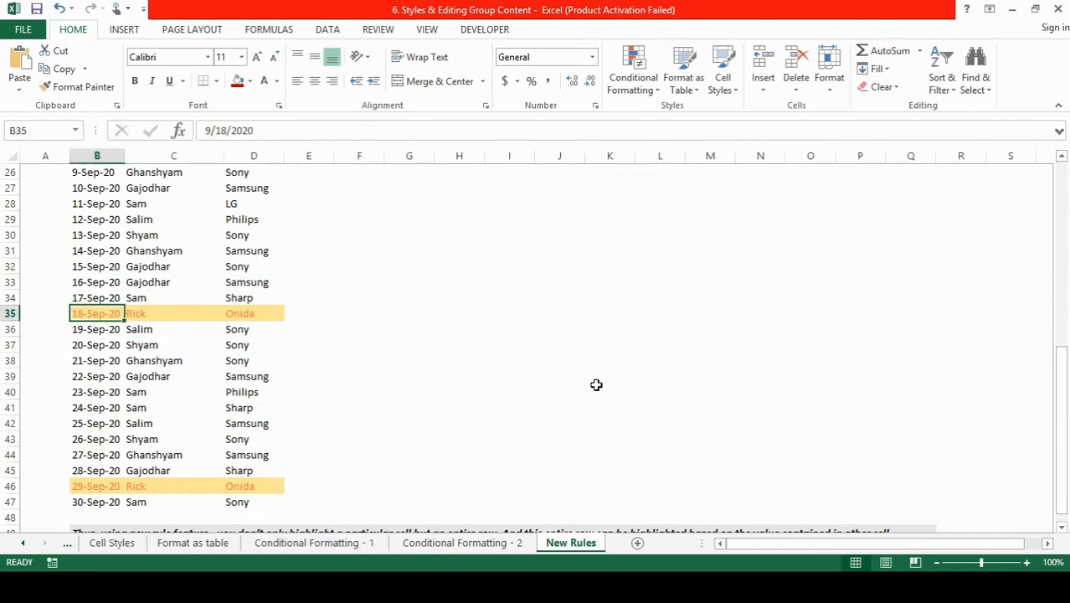
left_click(254, 470)
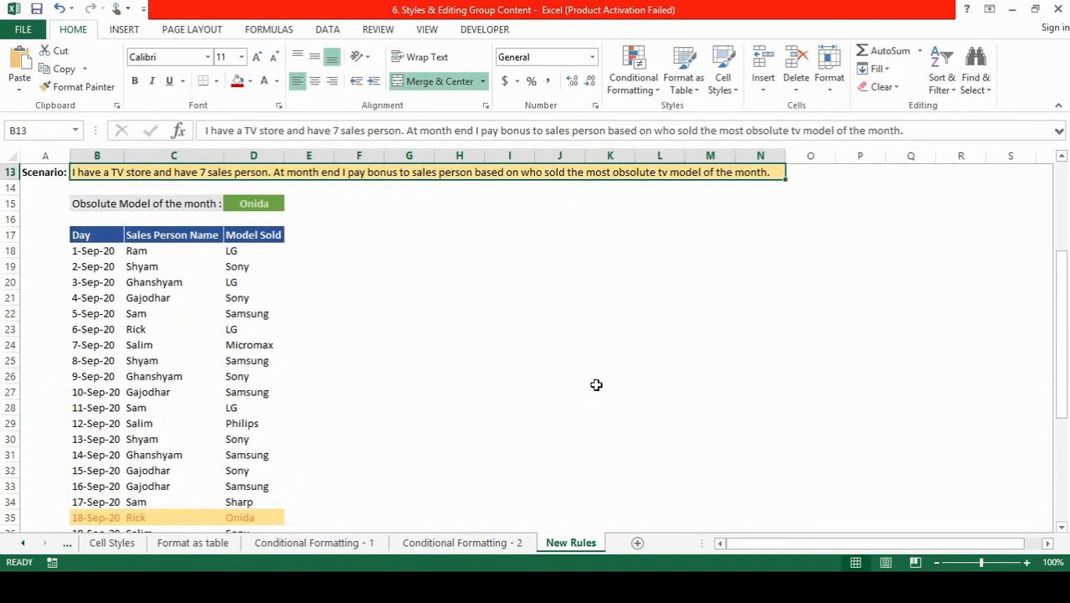
- Return to the top of the sheet and reopen the Conditional Formatting menu
left_click(253, 235)
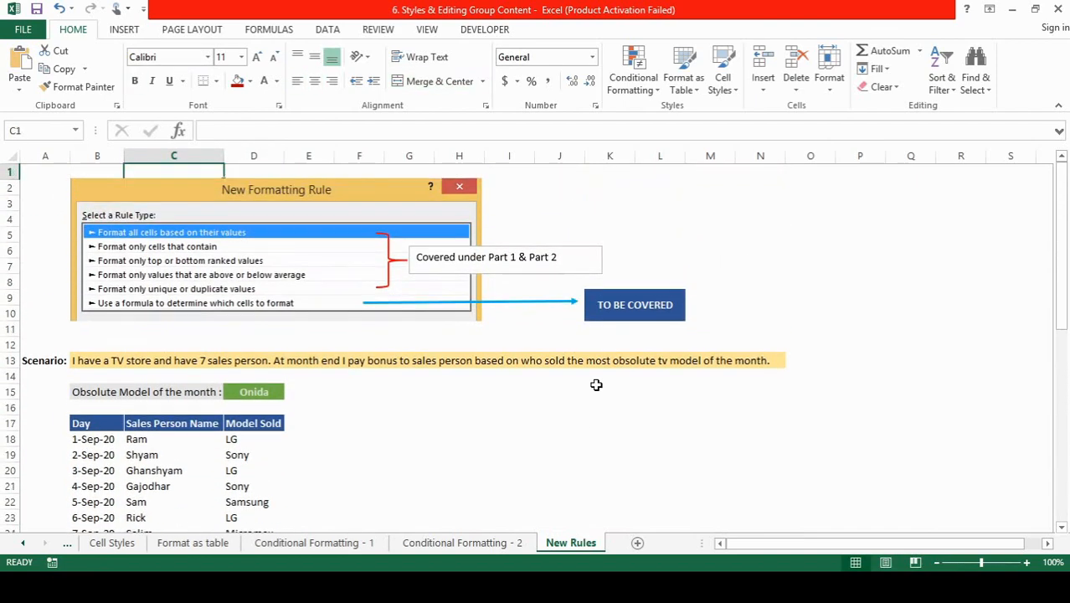
left_click(634, 68)
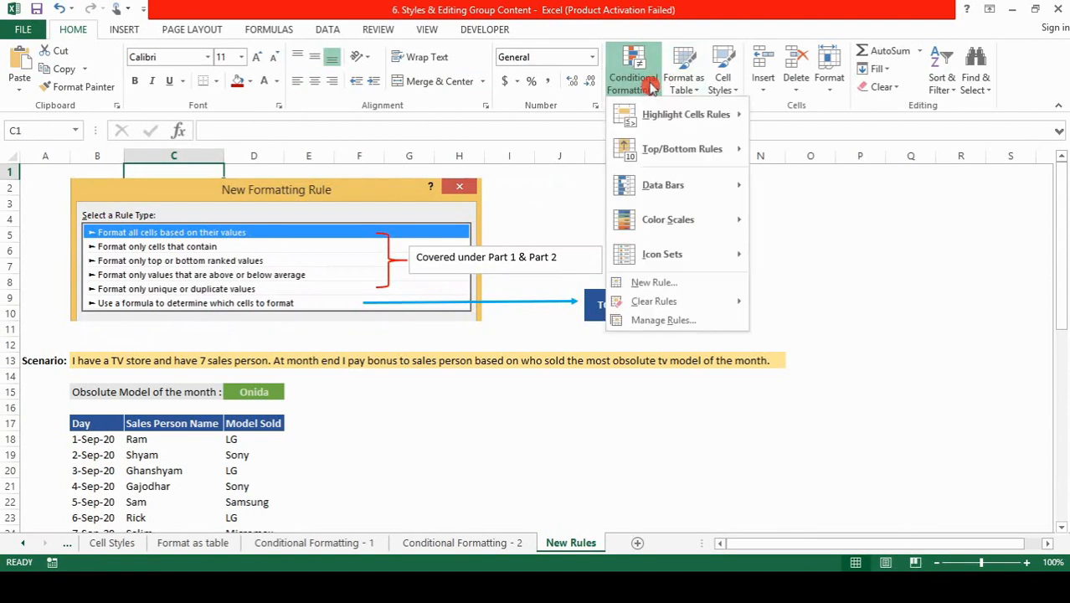
mouse_move(654, 283)
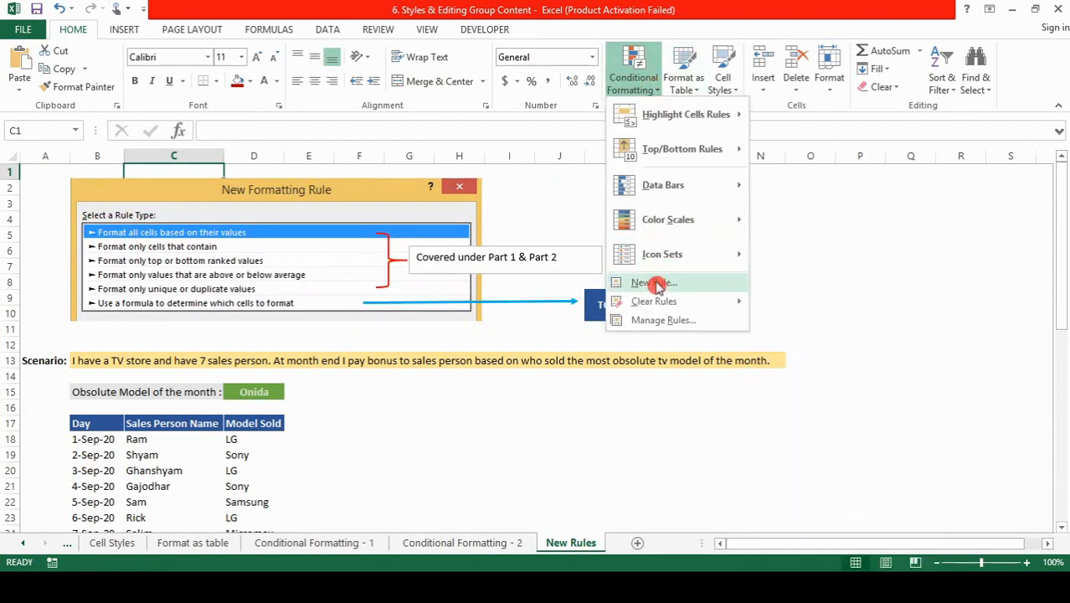